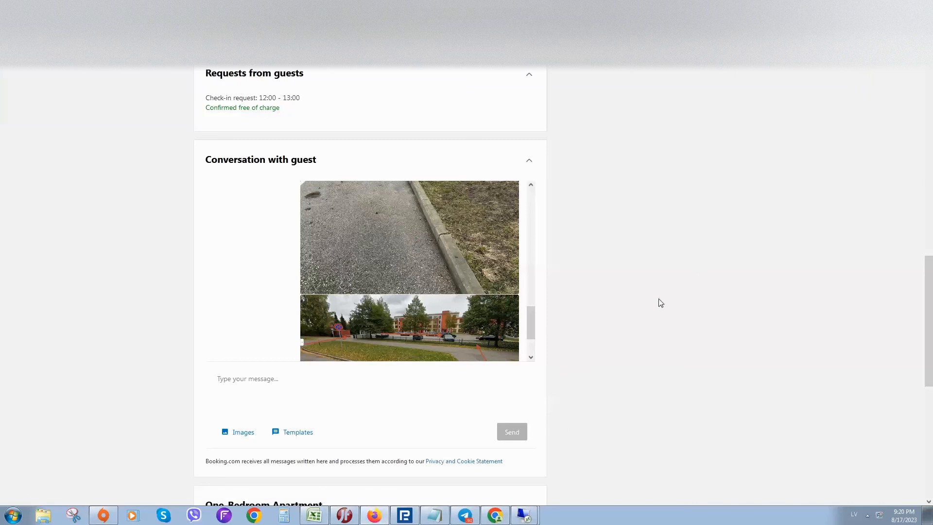
mouse_move(730, 366)
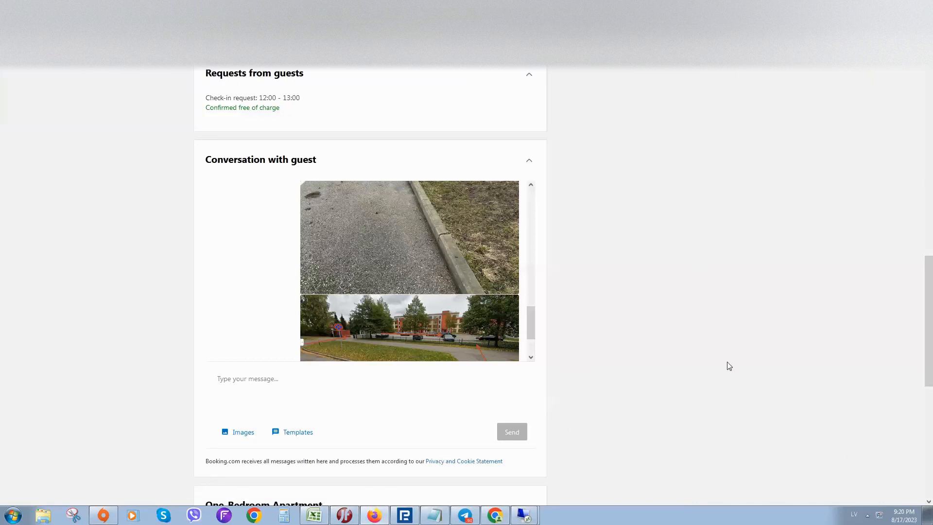
mouse_move(652, 313)
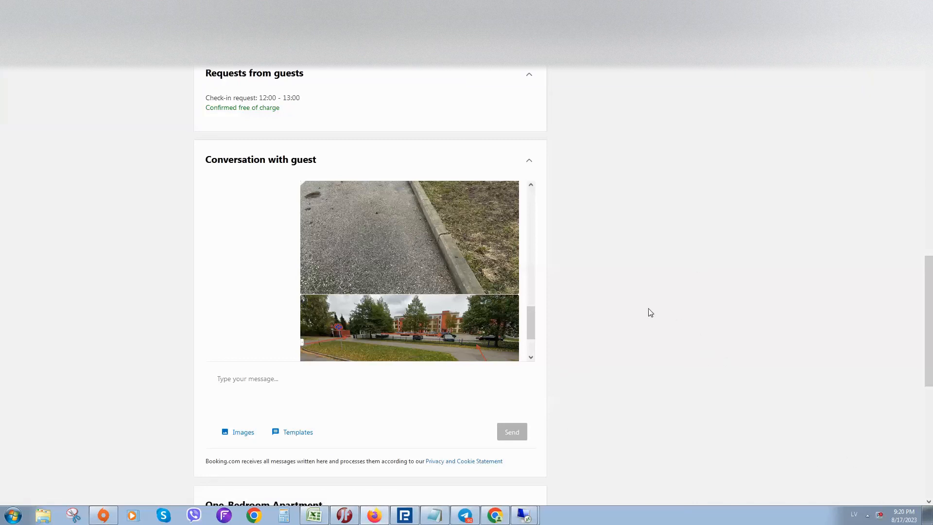
mouse_move(646, 305)
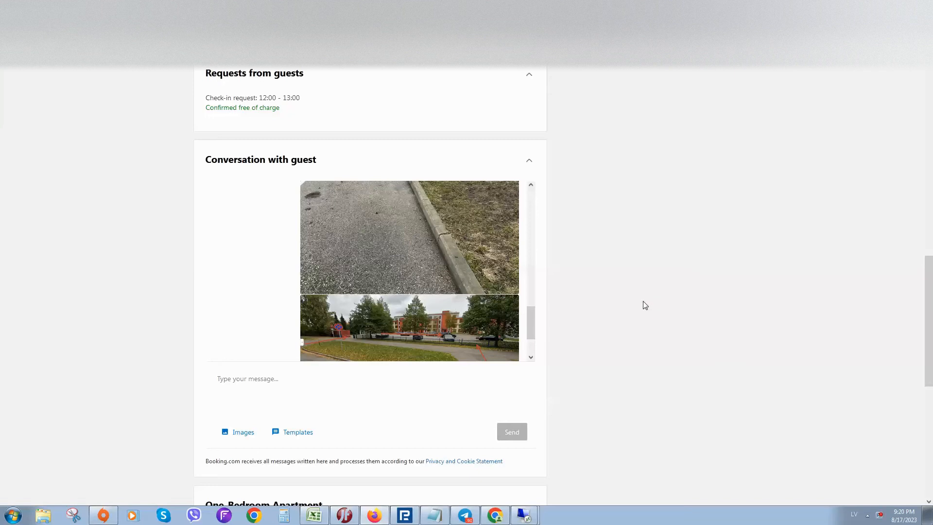
mouse_move(743, 266)
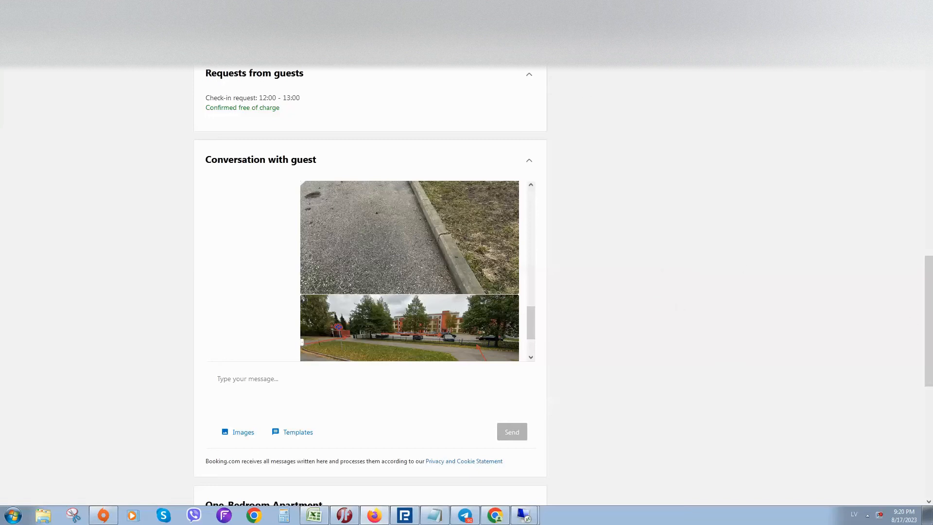
mouse_move(576, 230)
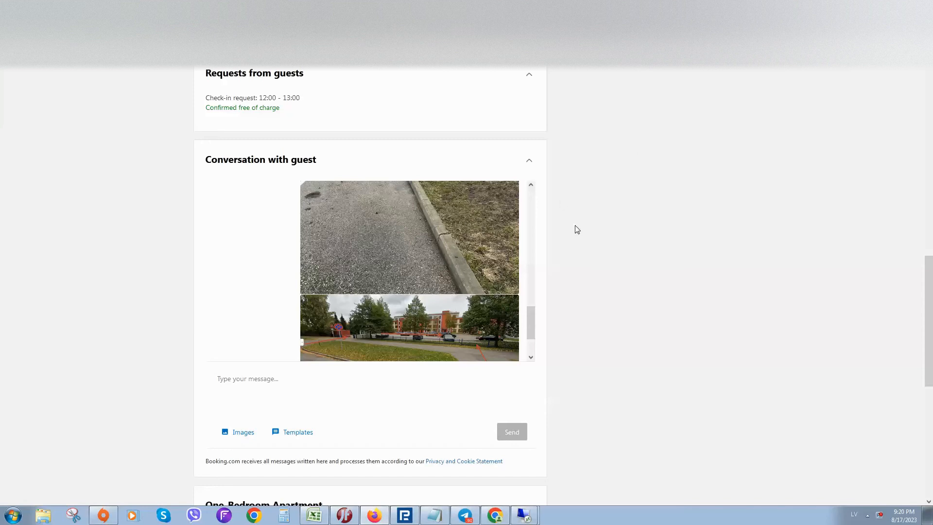
- Insert a saved template greeting into the guest reply, then select and clear it
scroll(down, 3)
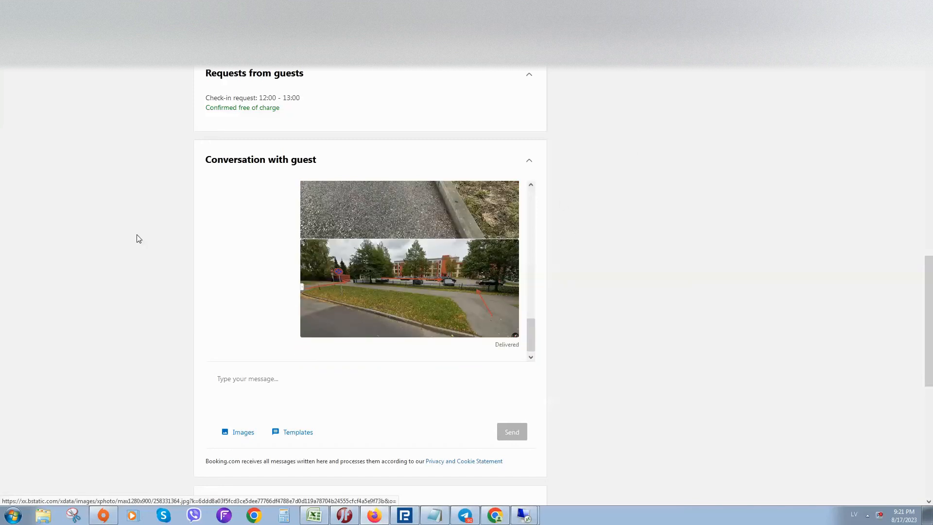
mouse_move(333, 189)
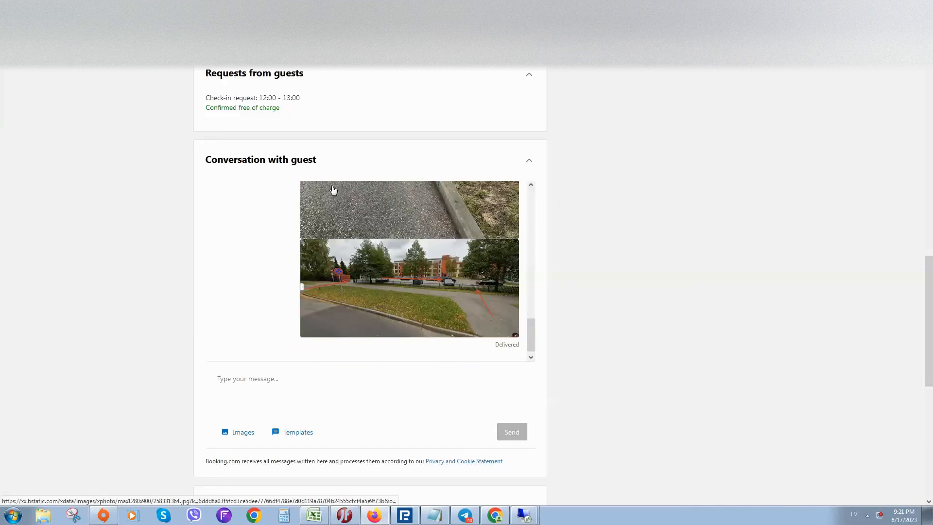
mouse_move(613, 132)
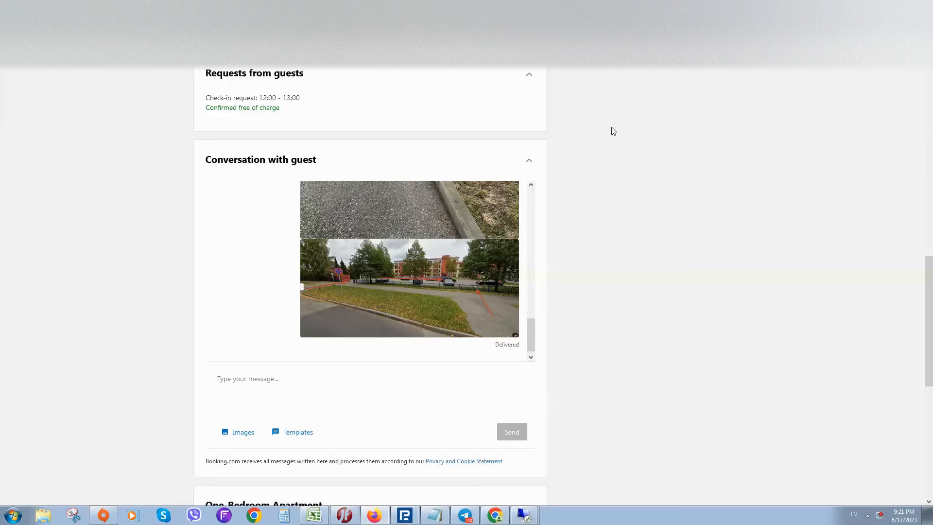
mouse_move(660, 142)
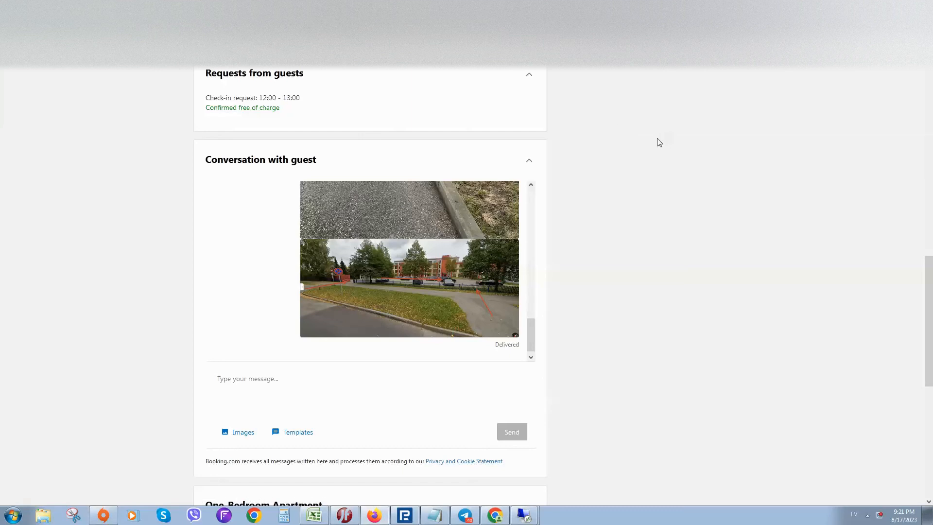
mouse_move(538, 152)
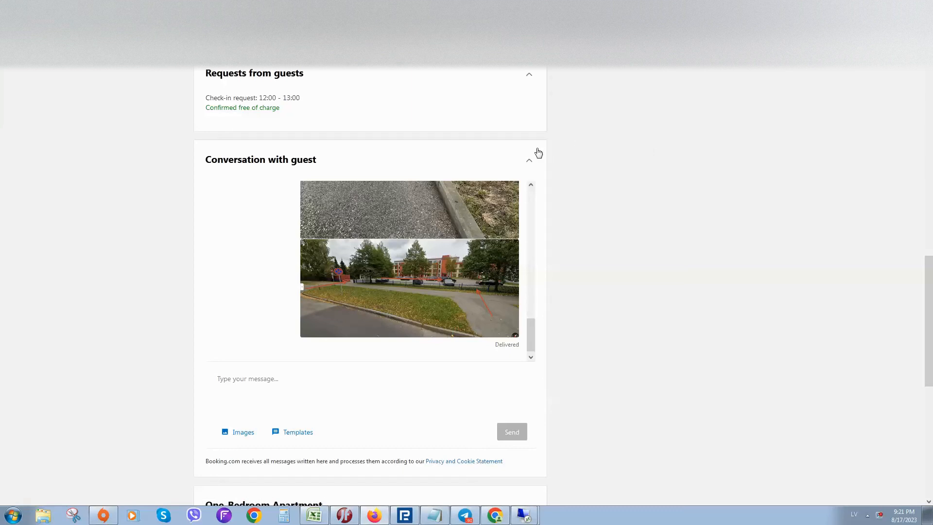
mouse_move(368, 177)
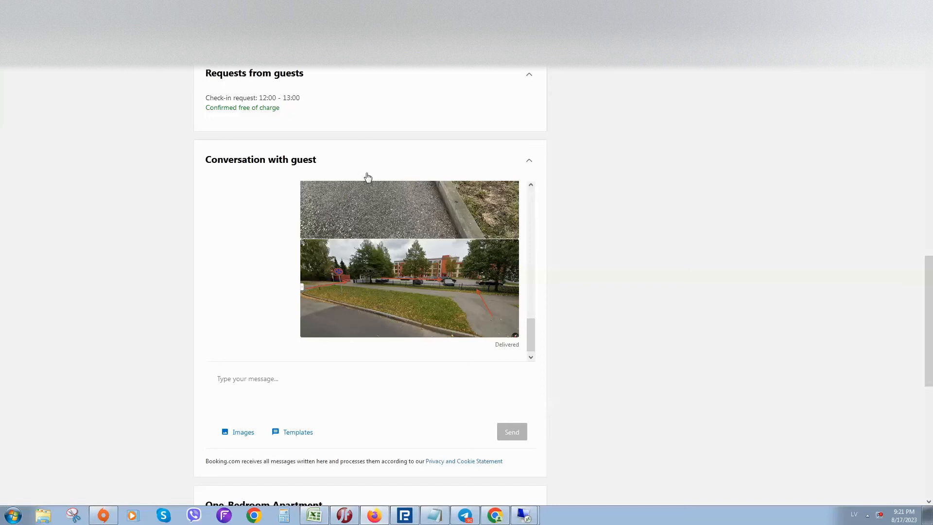
mouse_move(646, 164)
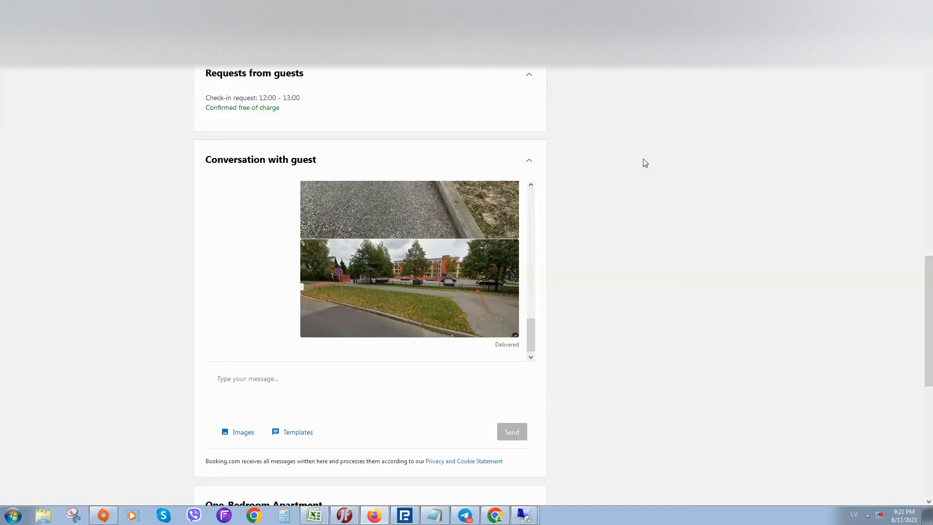
mouse_move(625, 157)
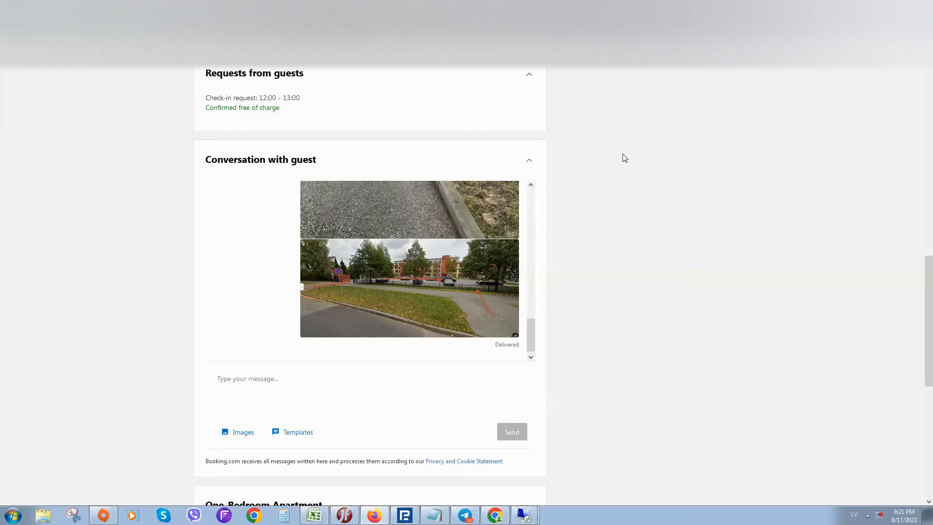
mouse_move(425, 175)
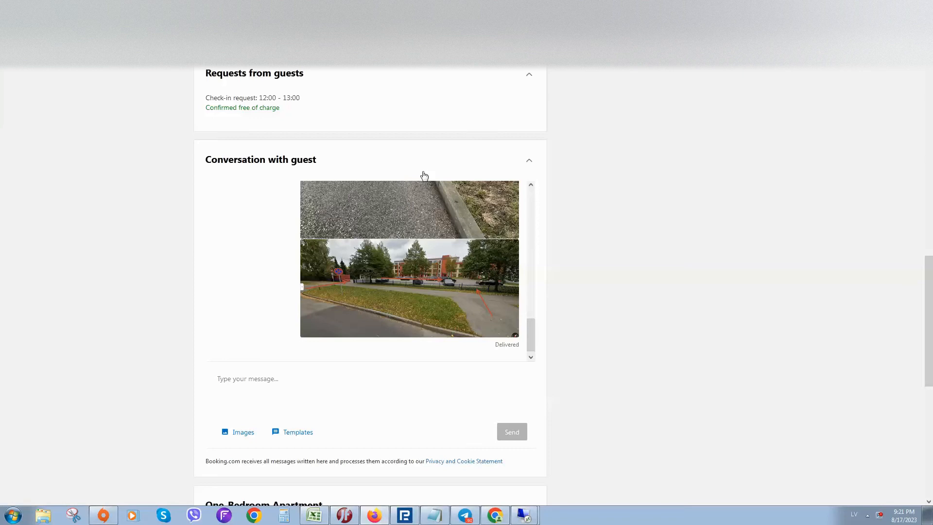
mouse_move(620, 165)
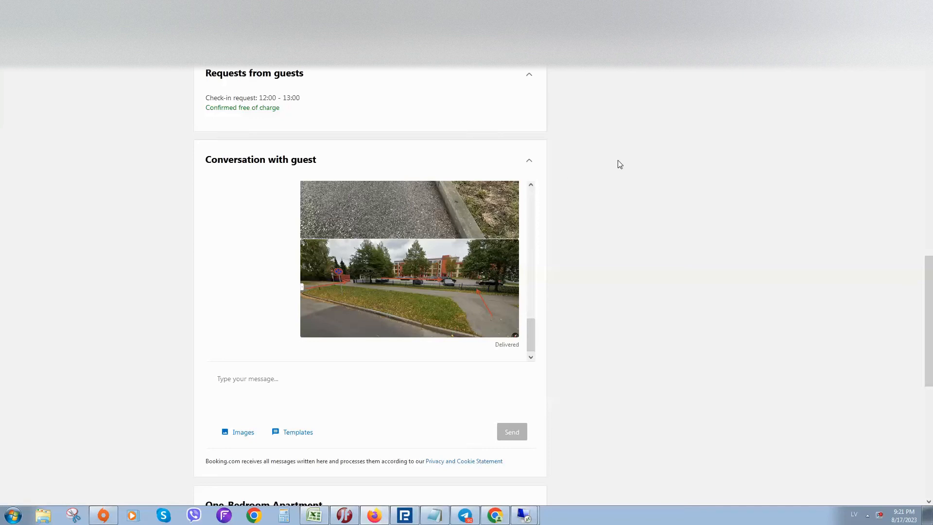
mouse_move(302, 344)
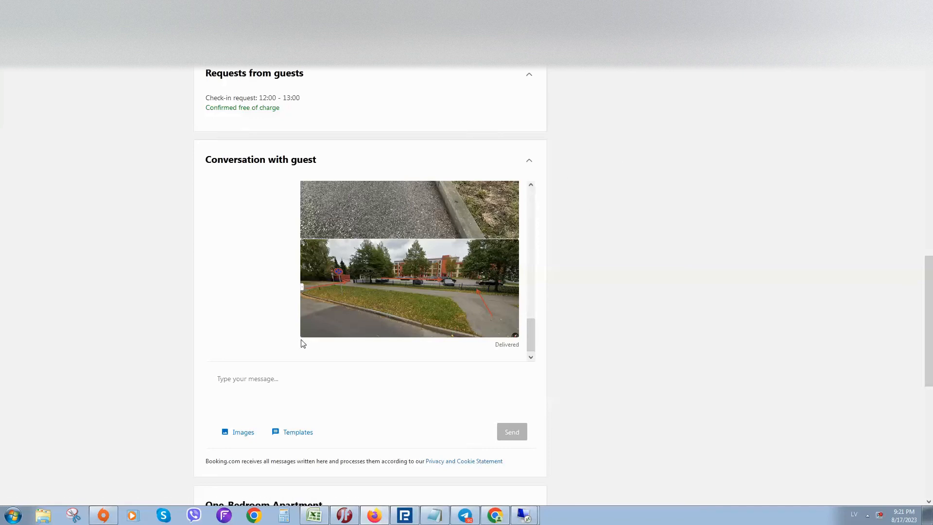
mouse_move(322, 370)
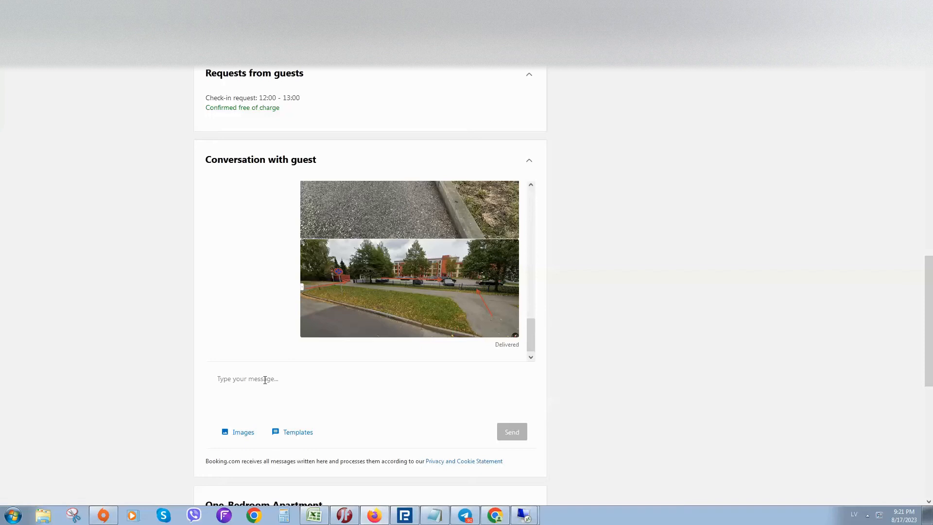
mouse_move(316, 372)
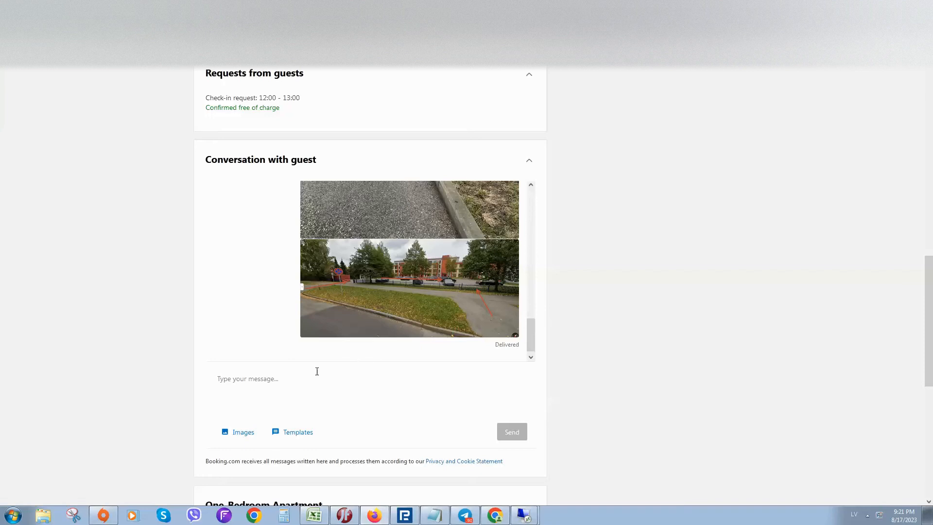
mouse_move(352, 371)
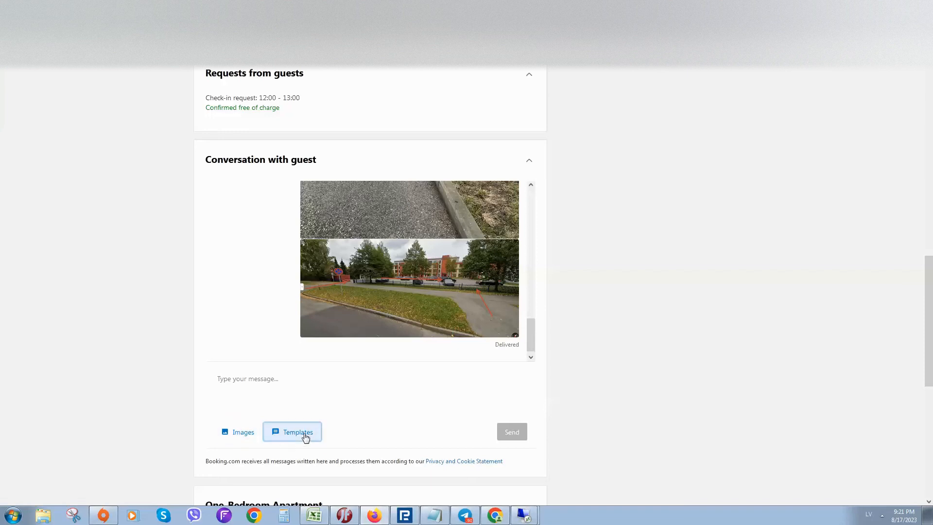
click(293, 432)
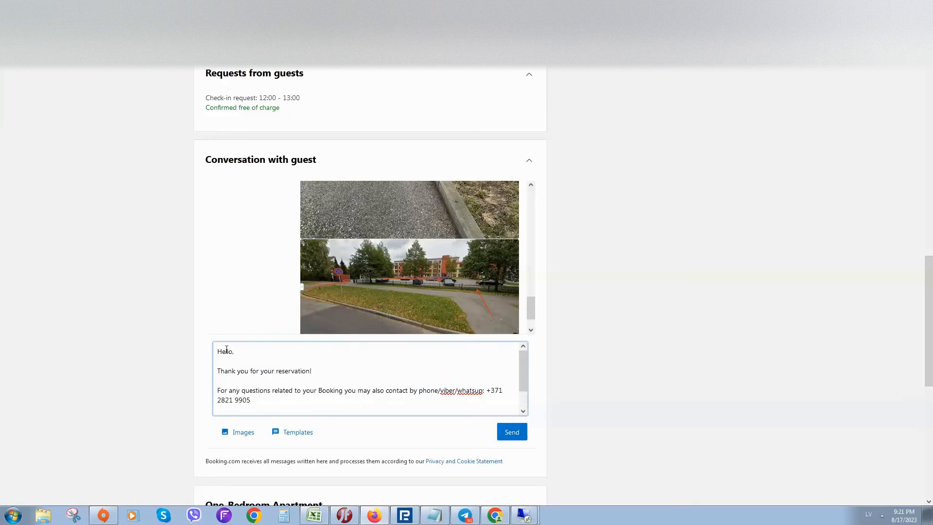
mouse_move(435, 365)
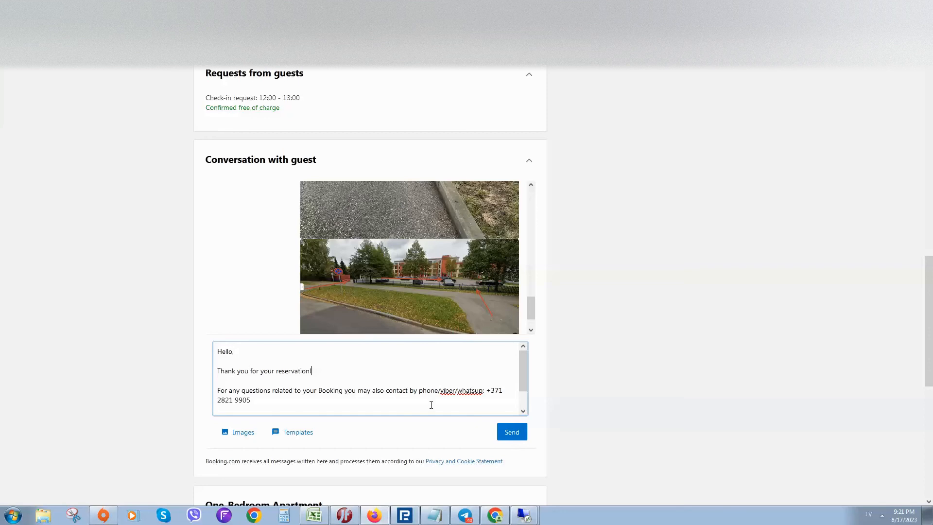
key(ctrl+a)
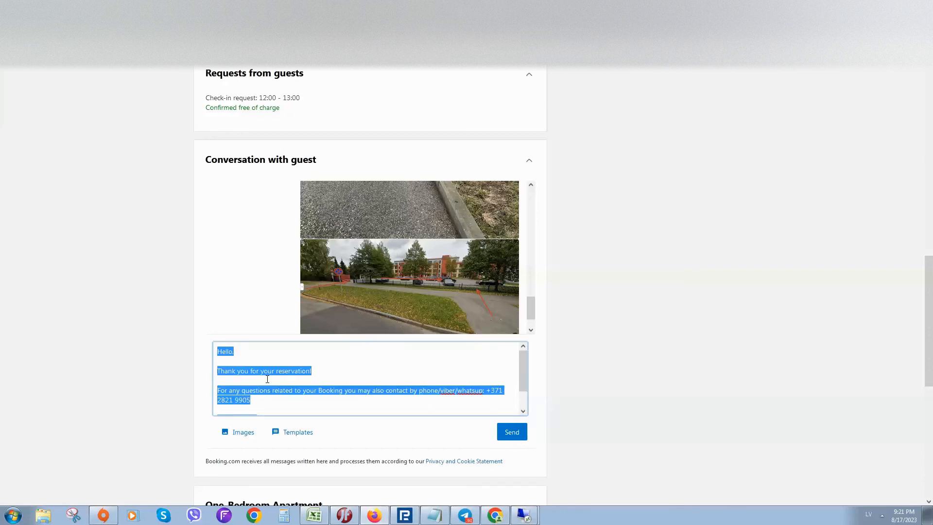
click(511, 431)
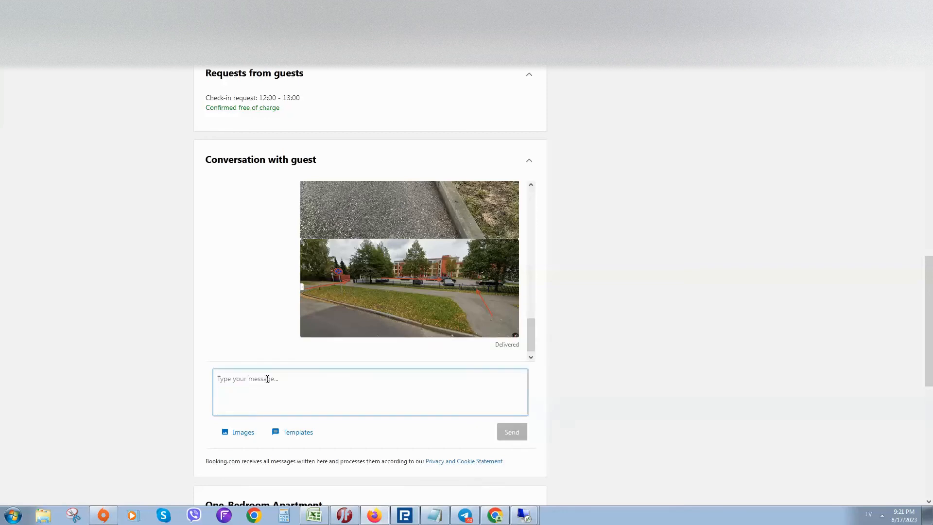
click(292, 270)
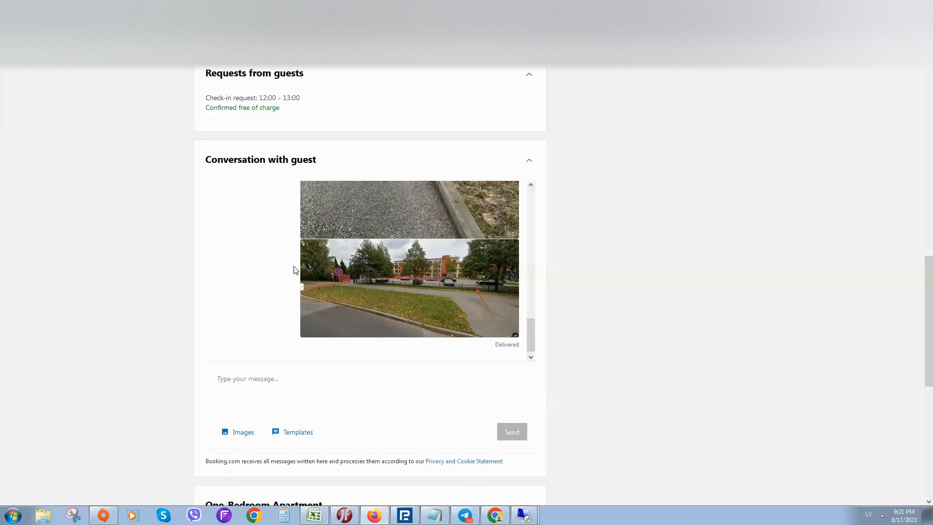
mouse_move(186, 387)
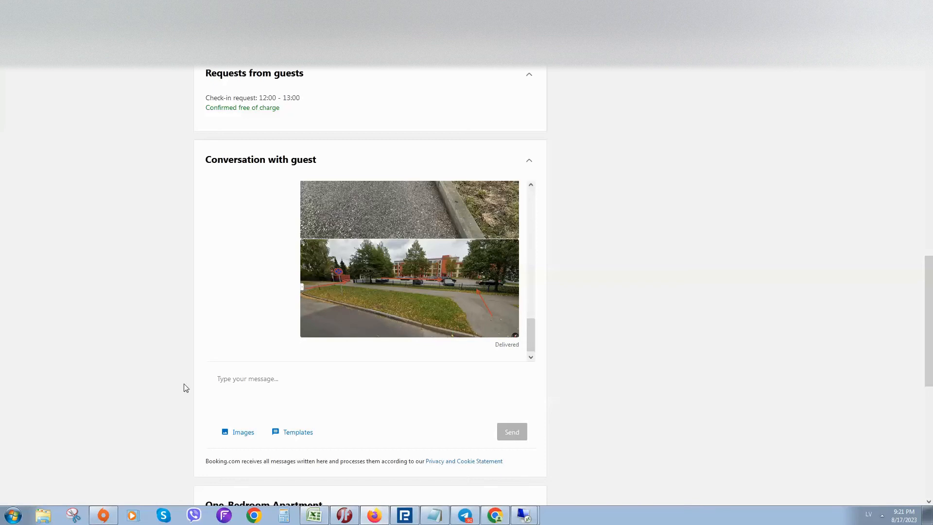
- Scroll to the reply box and open the saved message templates list
scroll(up, 3)
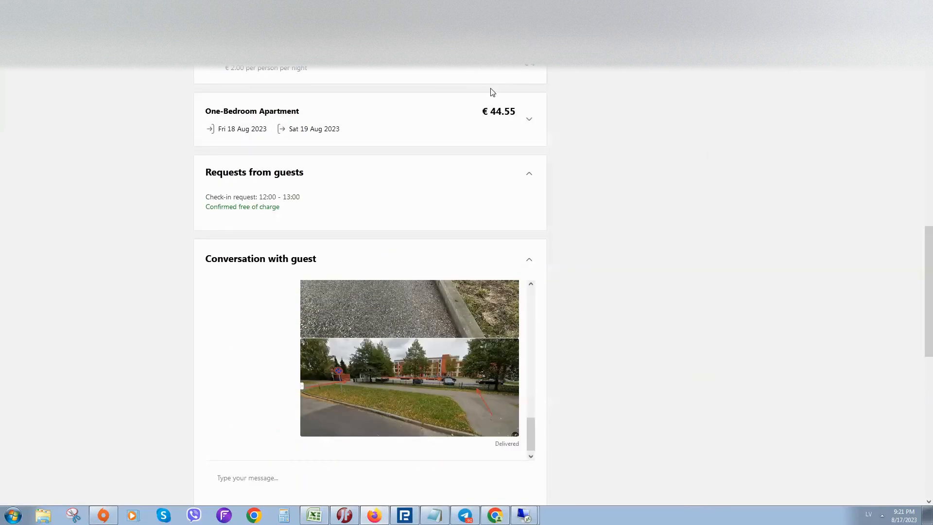
scroll(down, 3)
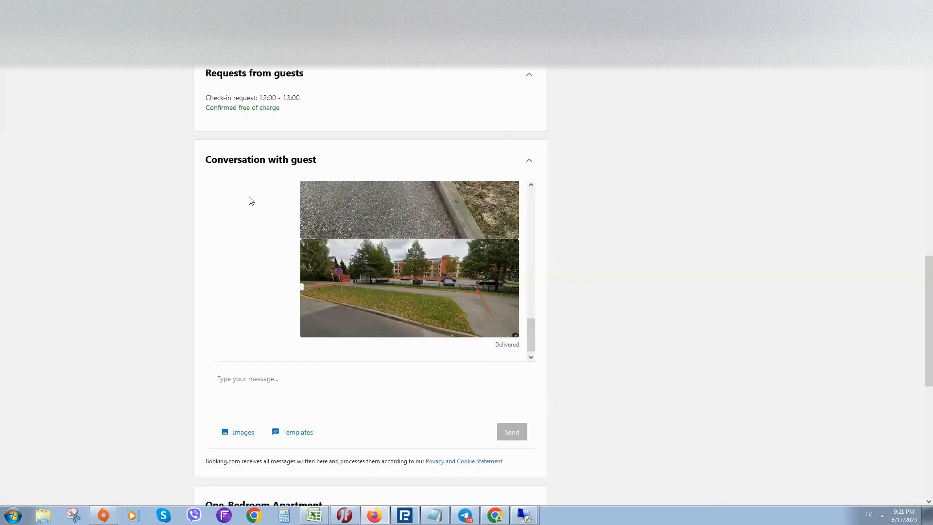
scroll(down, 3)
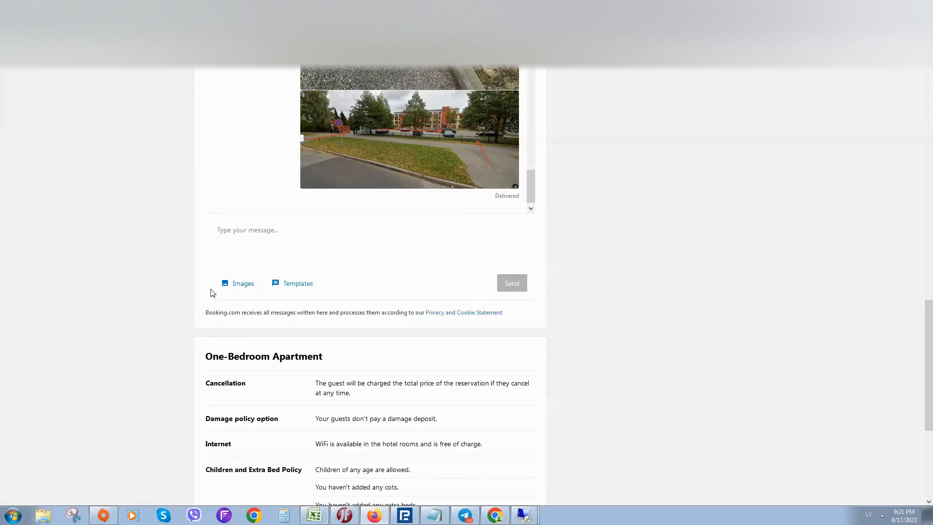
mouse_move(292, 284)
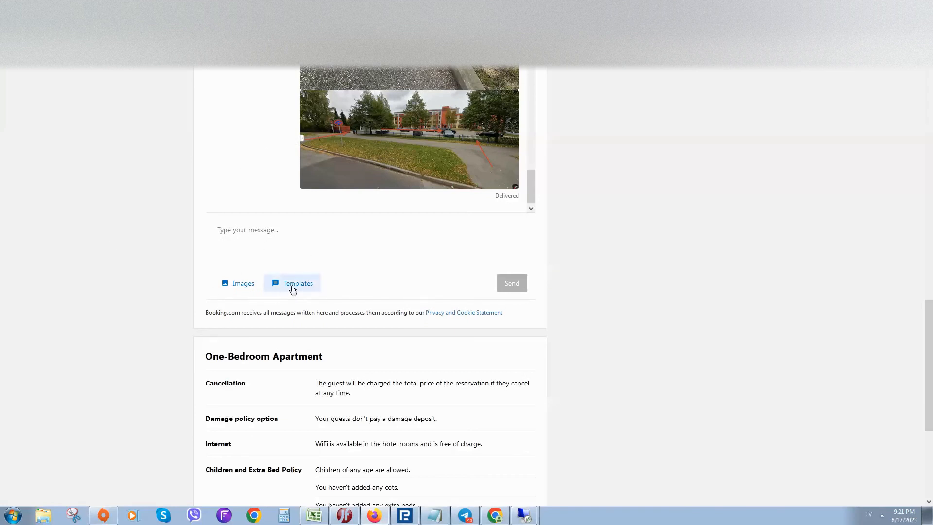
click(292, 282)
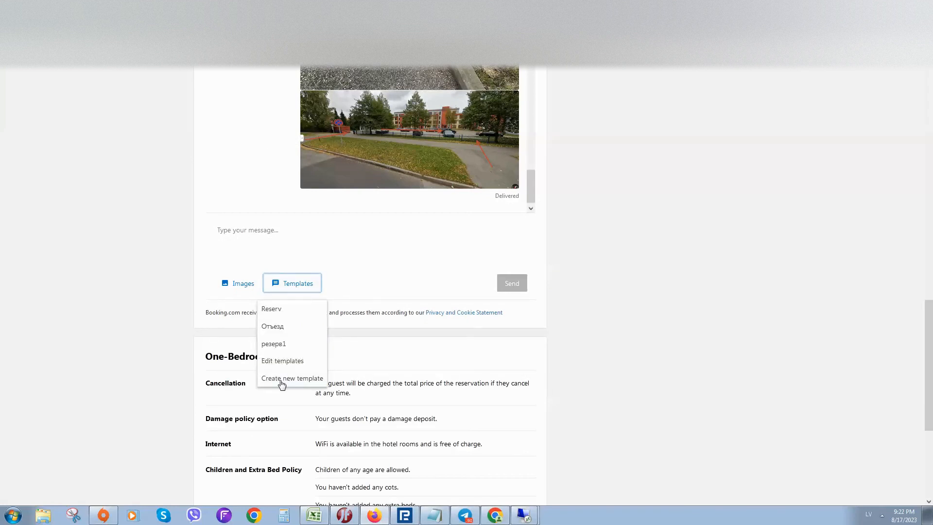
mouse_move(659, 271)
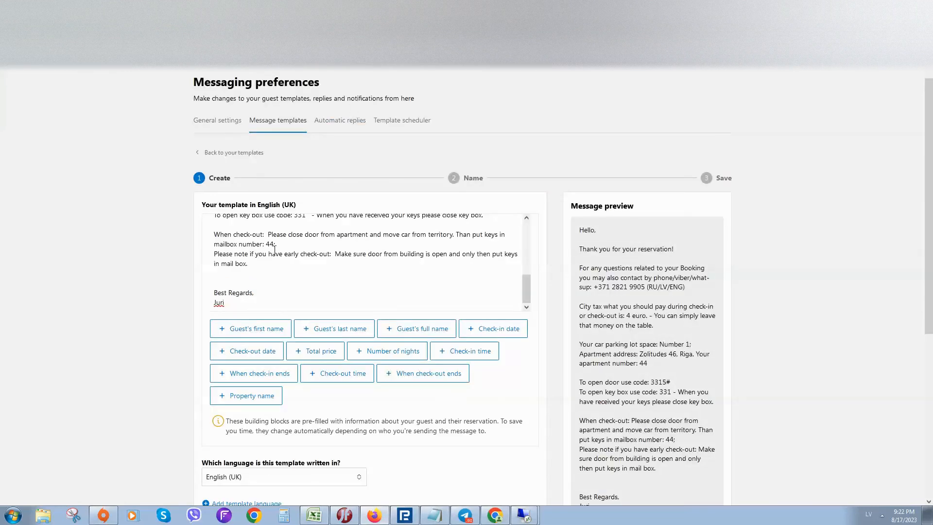
- Accept the pre-filled message text and two photos and continue to naming
scroll(down, 3)
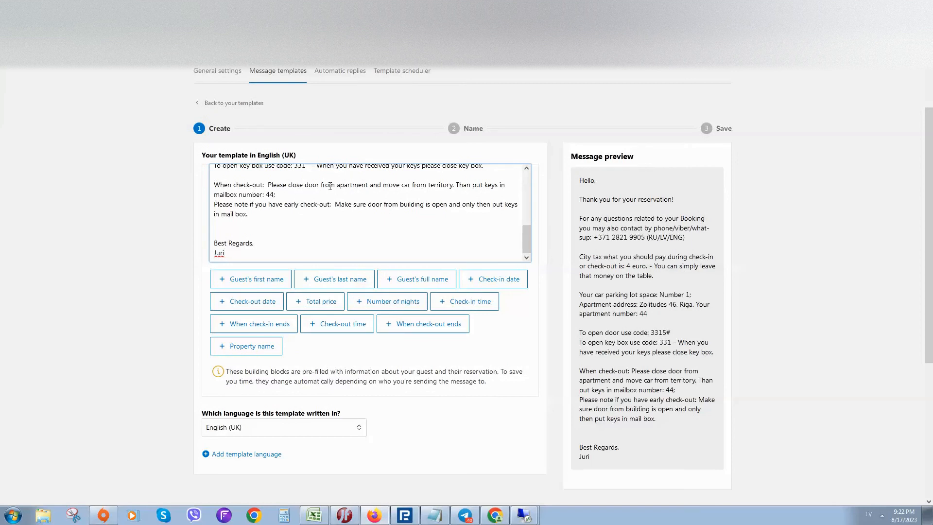
scroll(down, 3)
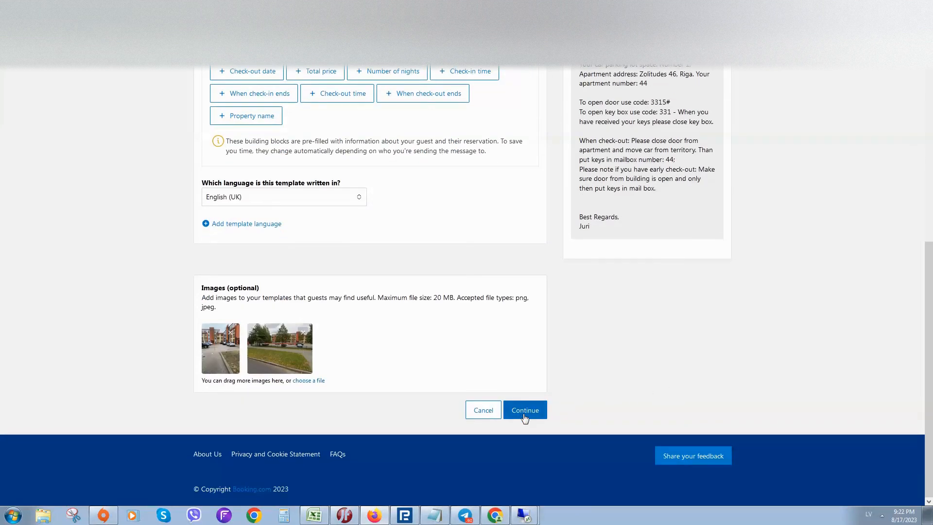
click(525, 409)
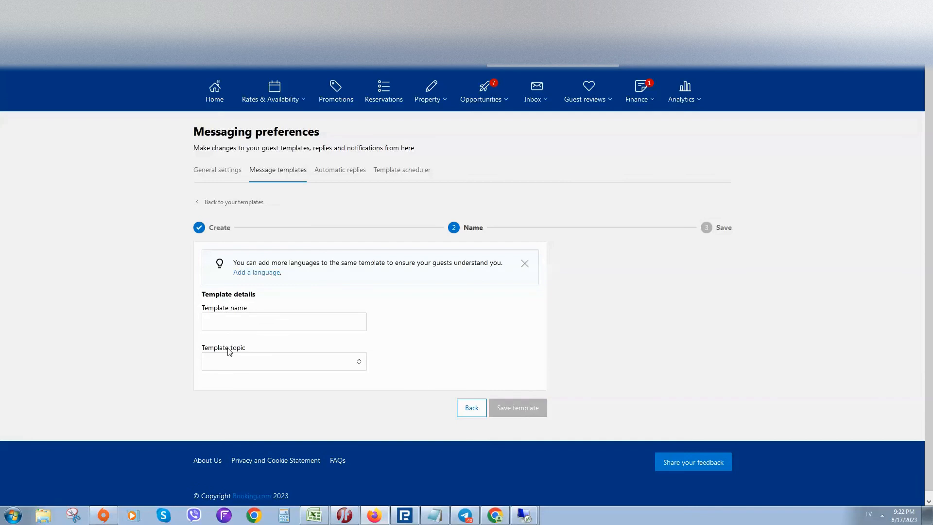
- Save a template named 'New Reserv' with topic Reservation
click(284, 321)
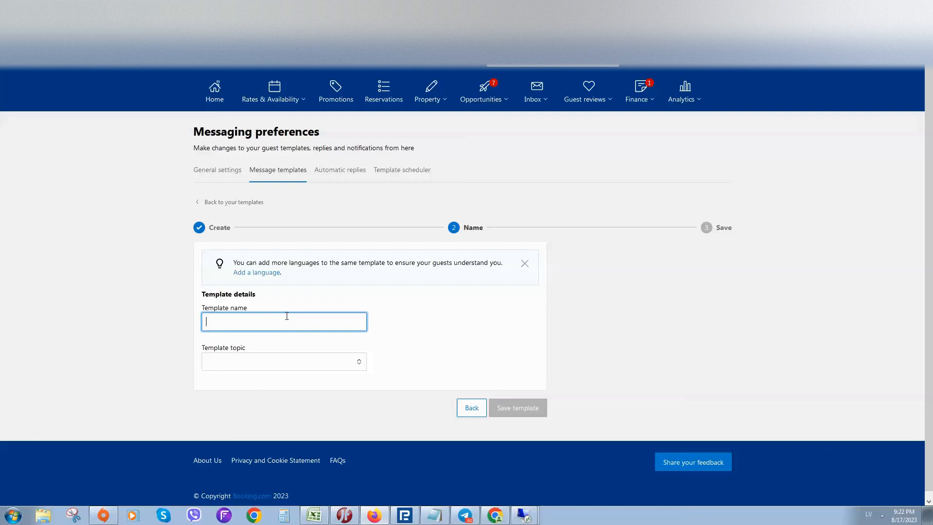
text(New Res)
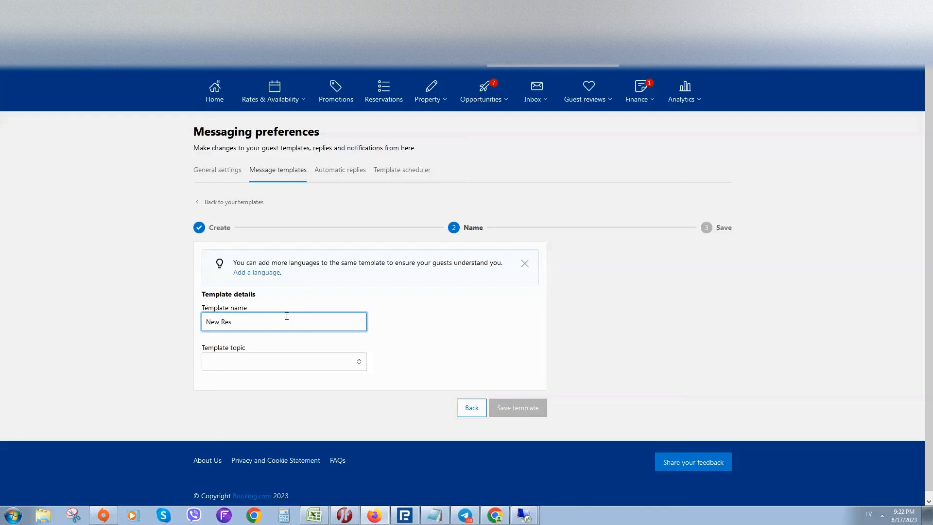
text(er)
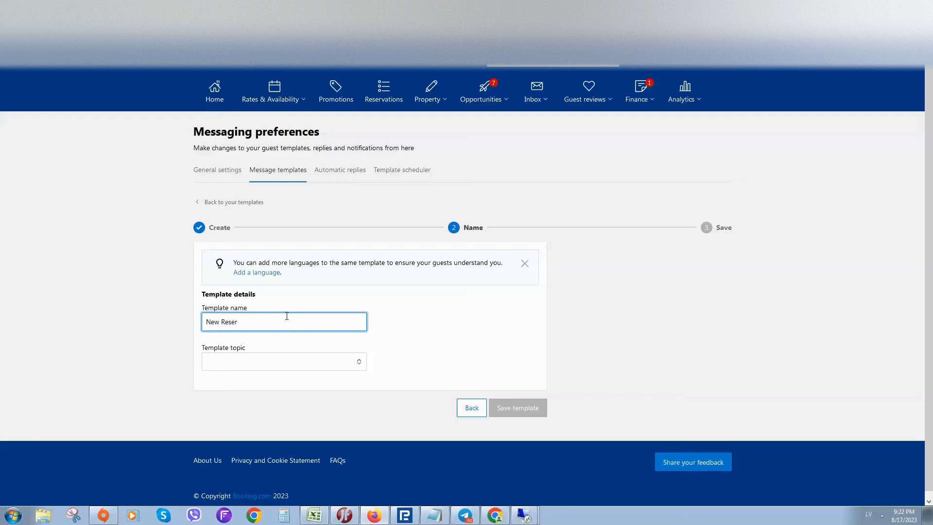
click(284, 361)
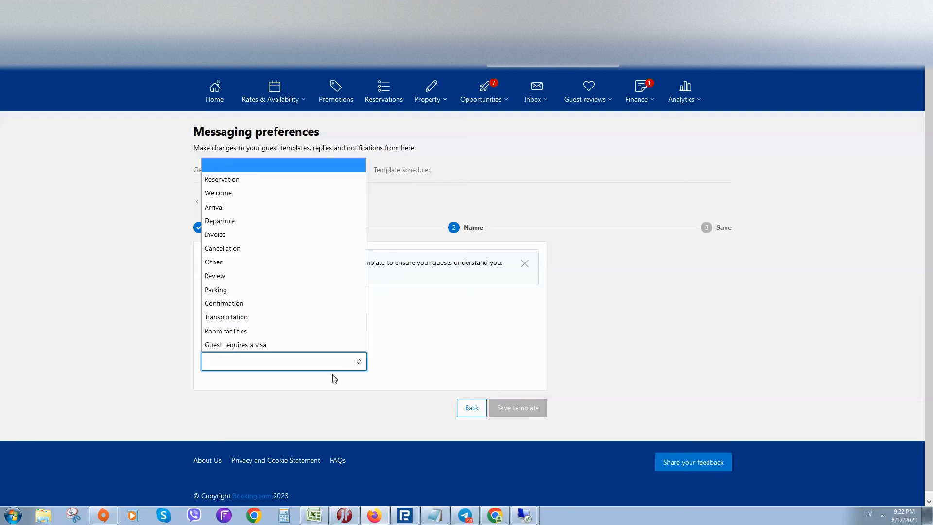
mouse_move(246, 180)
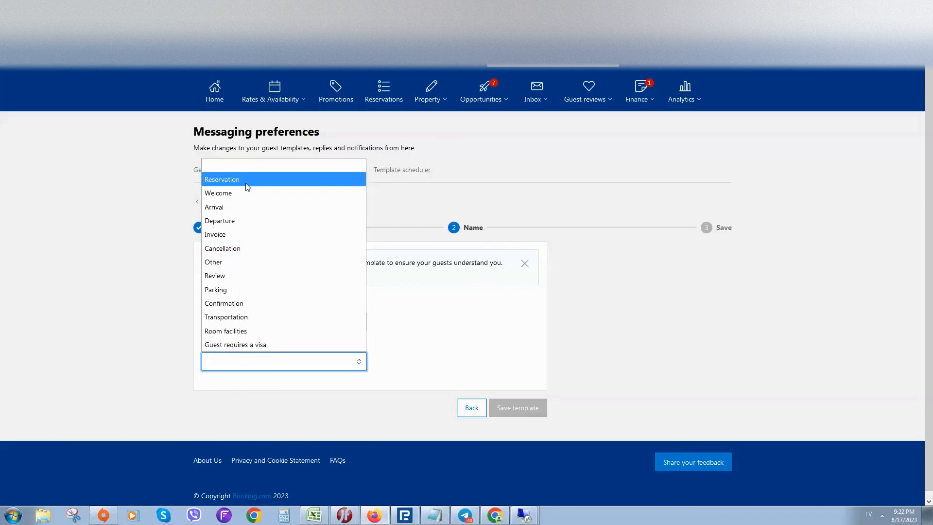
click(222, 180)
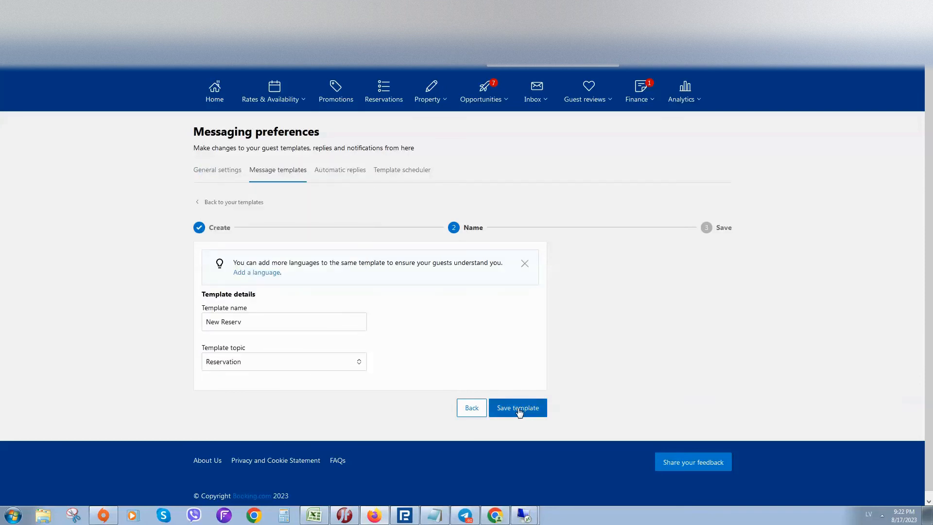
click(517, 408)
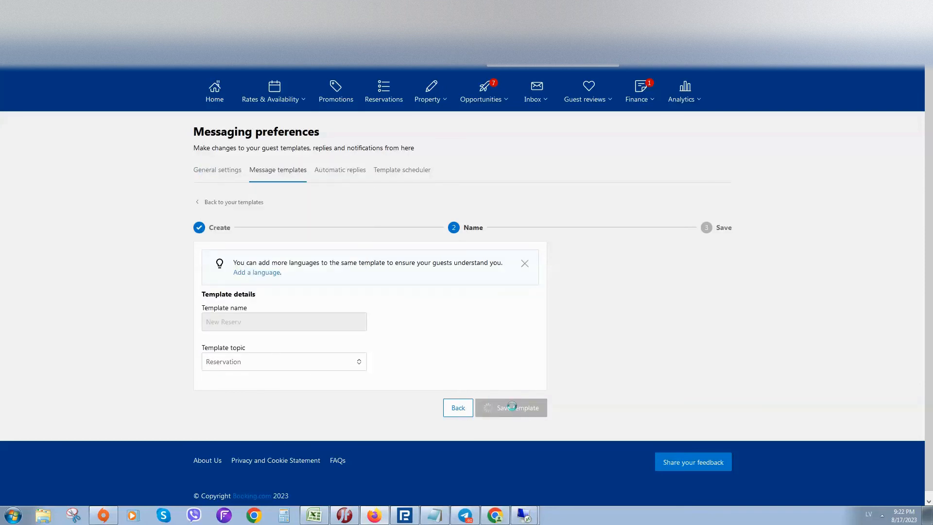
mouse_move(340, 170)
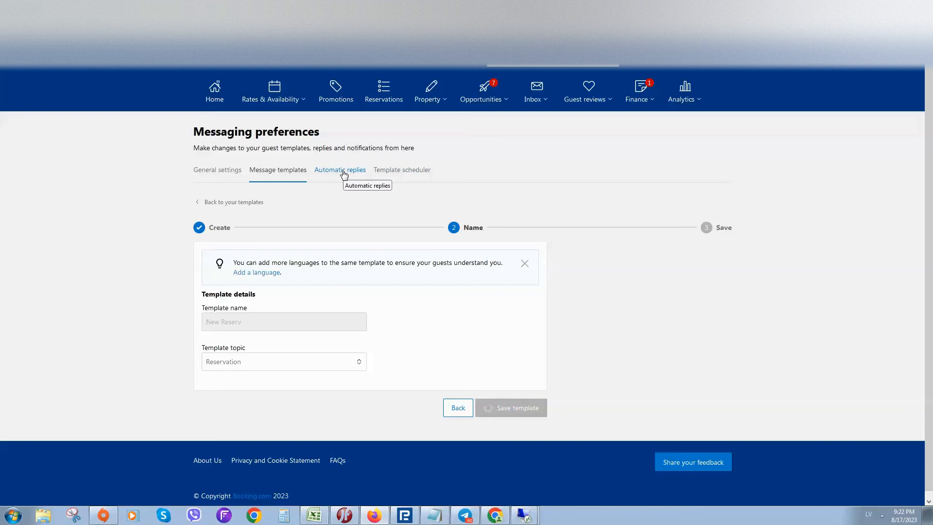
mouse_move(495, 374)
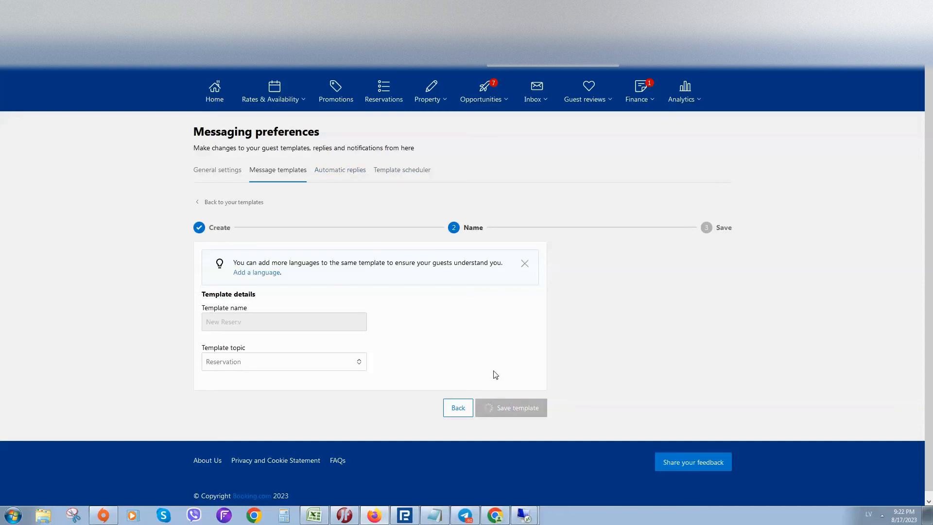
mouse_move(339, 169)
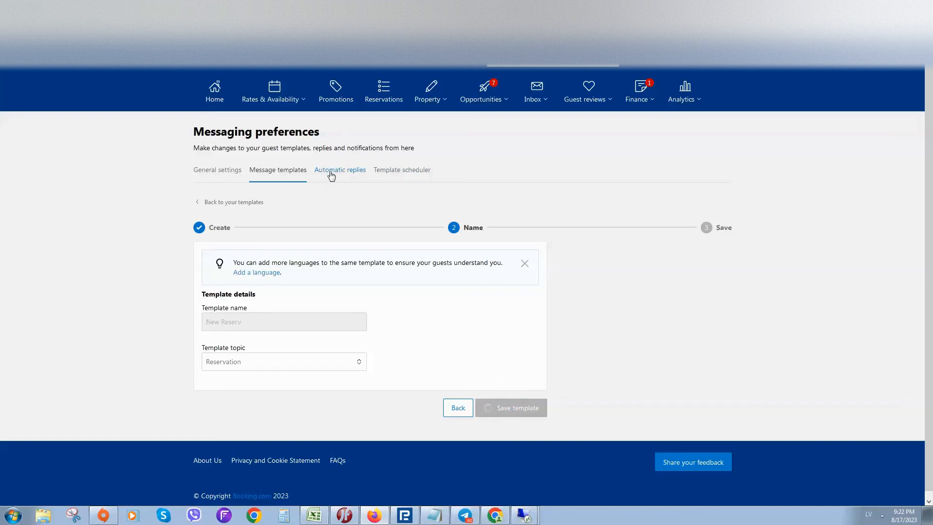
mouse_move(393, 204)
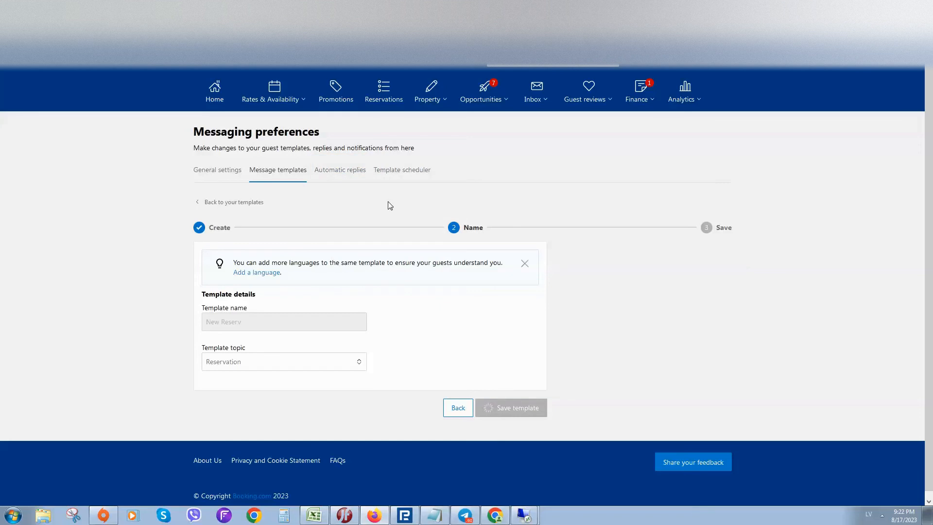
mouse_move(890, 496)
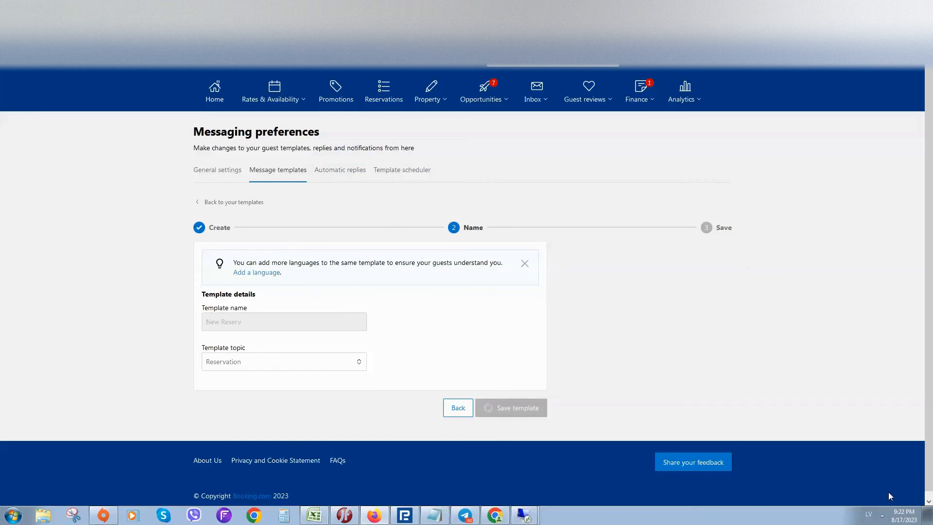
- Confirm the New Reserv template and view the empty Template scheduler
click(510, 408)
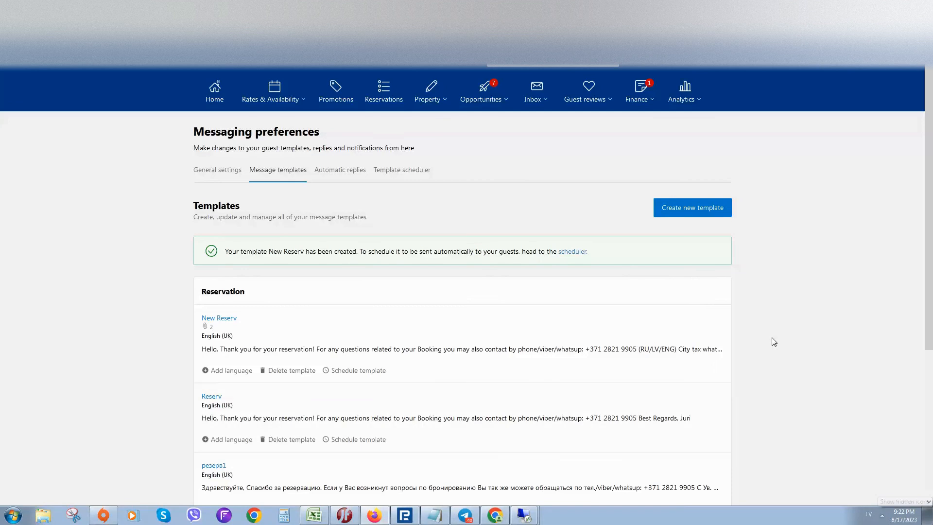
mouse_move(235, 249)
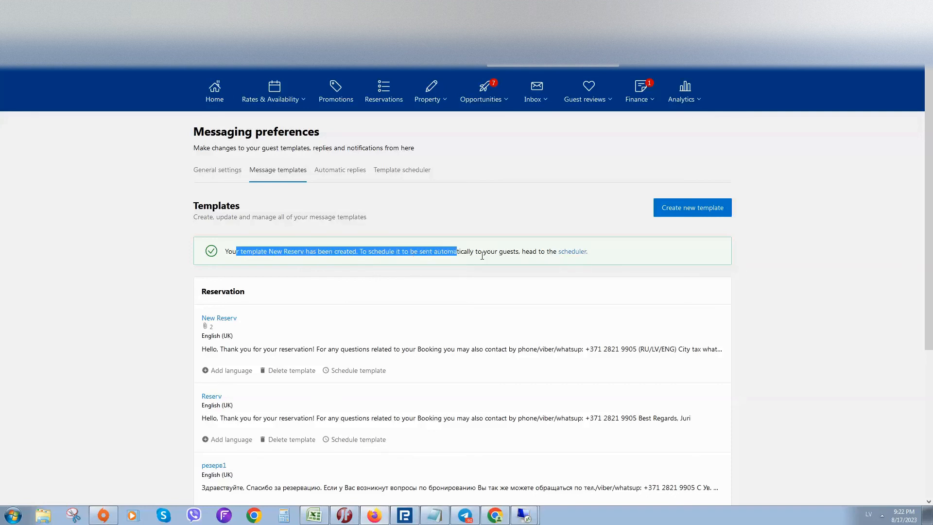
mouse_move(556, 254)
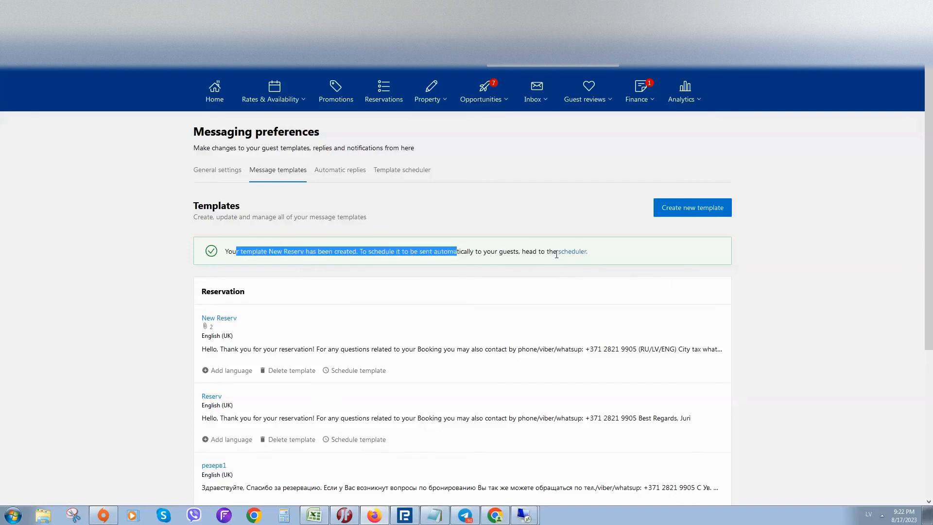
click(401, 170)
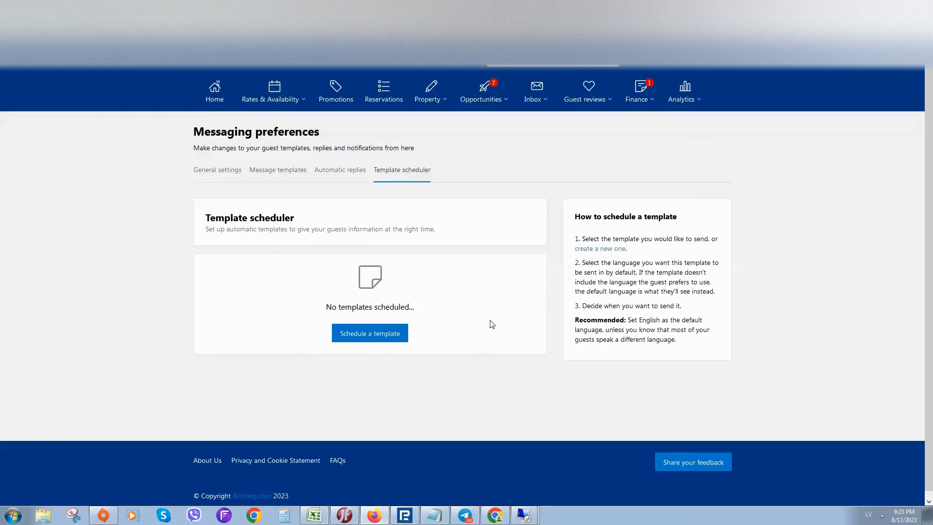
- Schedule a new template for 'When a guest makes a booking' and browse the template dropdown
click(369, 332)
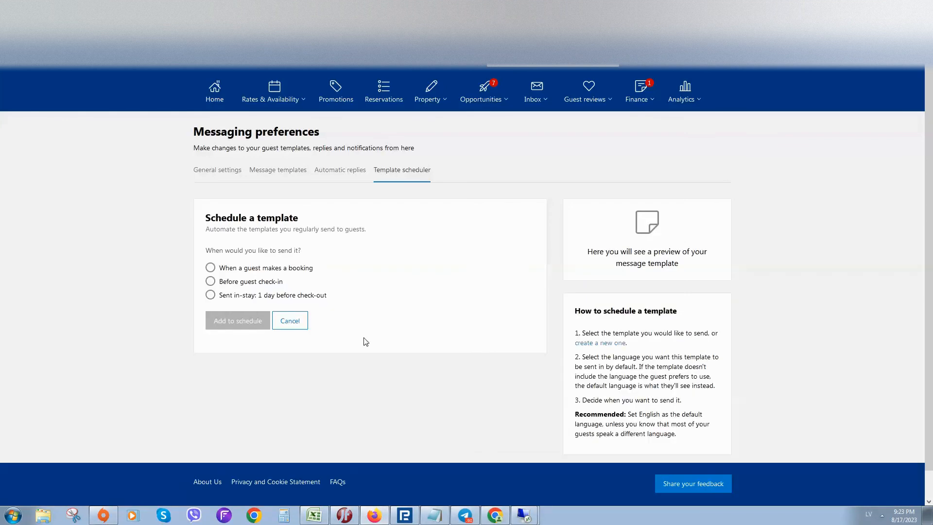
mouse_move(222, 309)
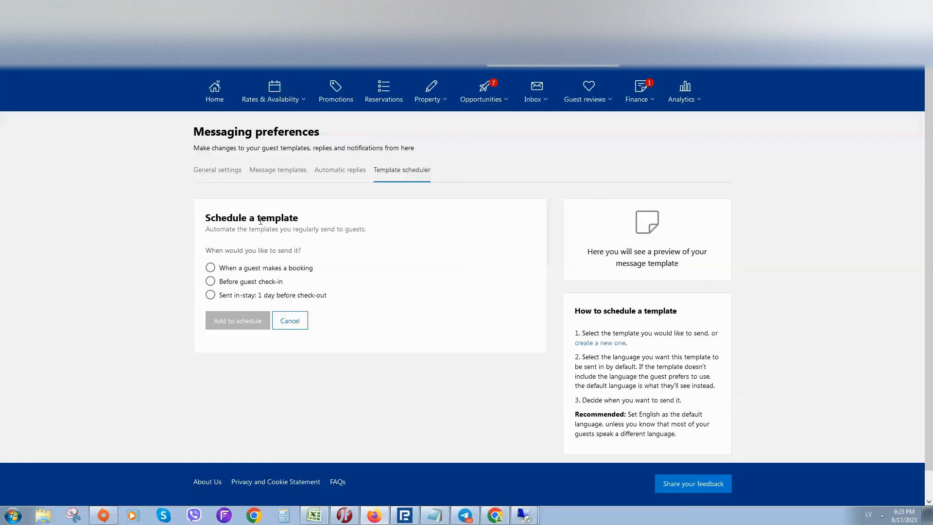
mouse_move(221, 277)
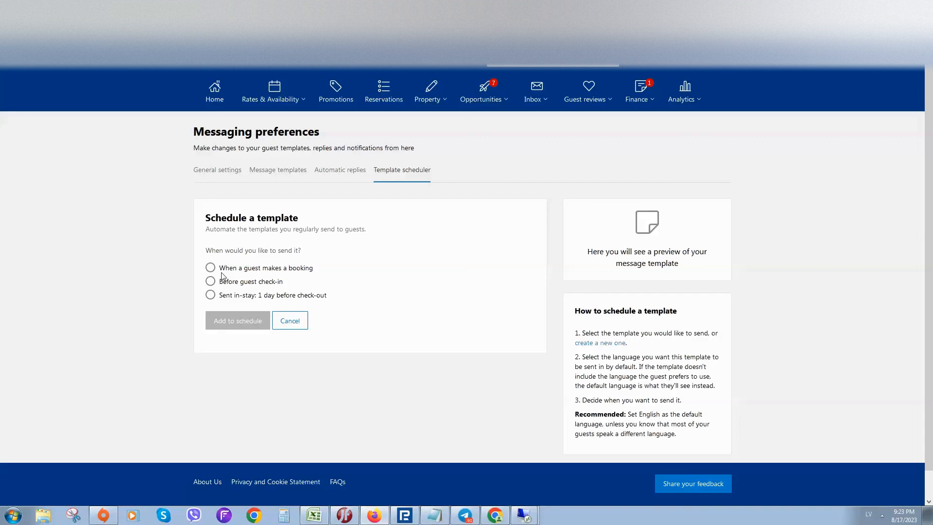
click(210, 267)
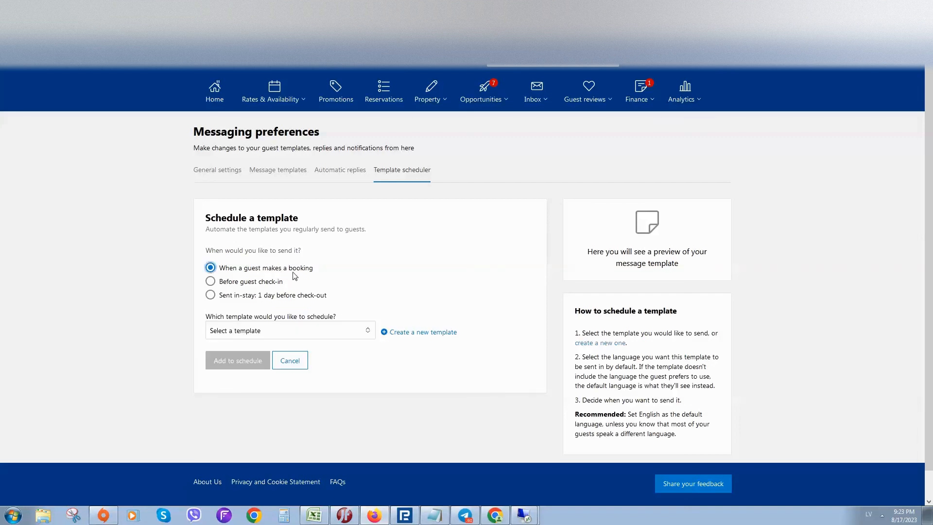
click(290, 331)
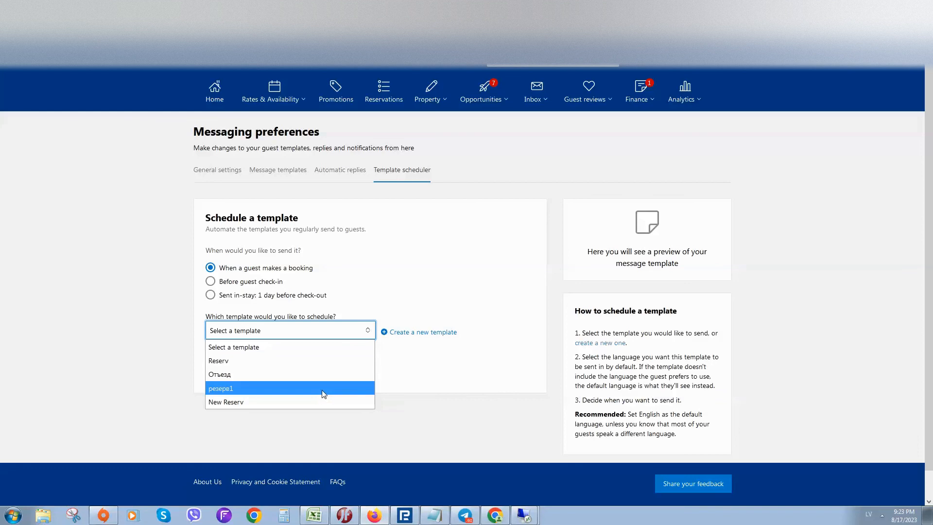
mouse_move(298, 392)
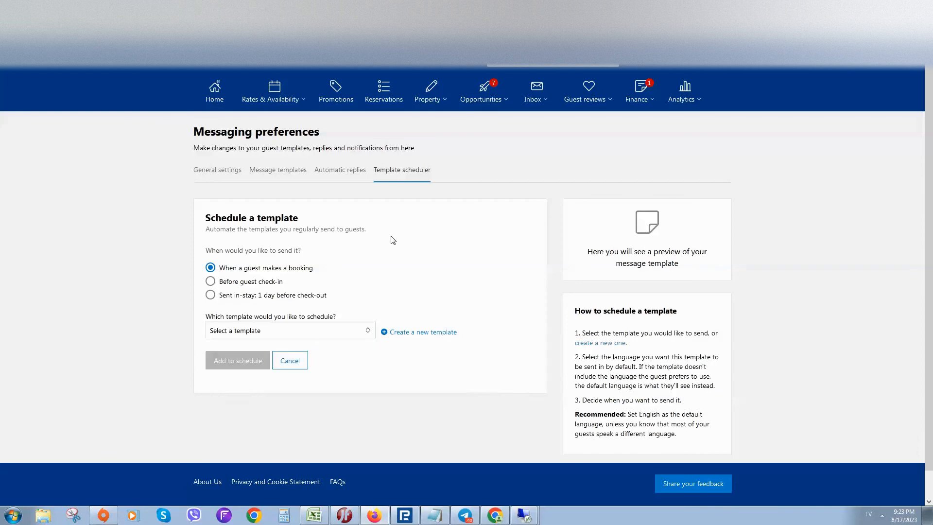
mouse_move(517, 224)
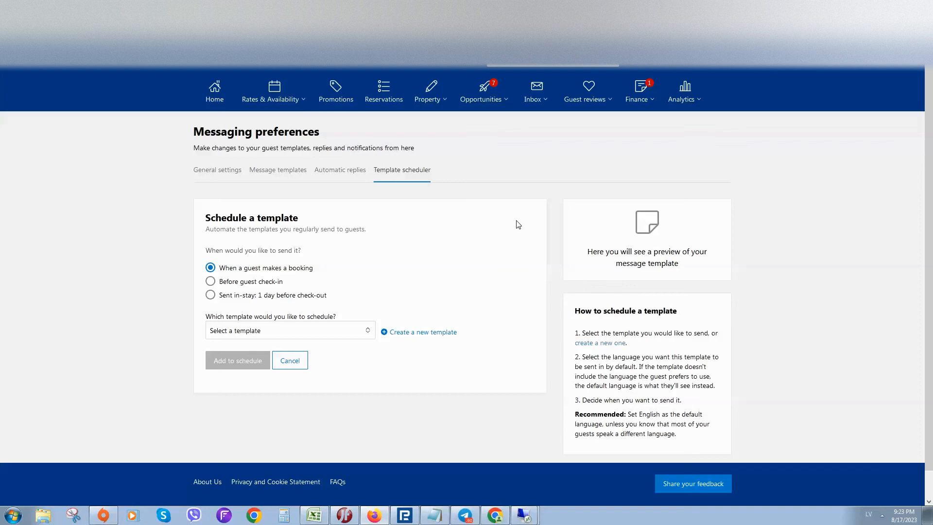
mouse_move(352, 174)
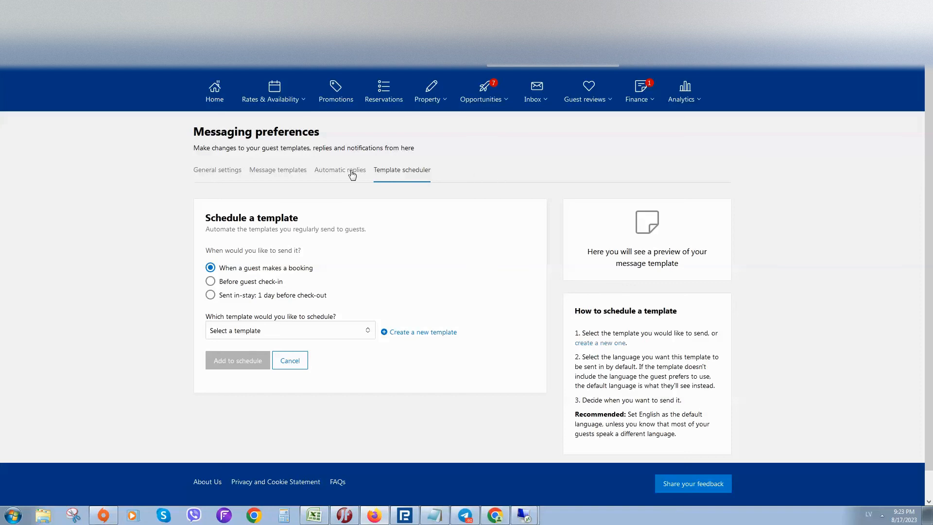
- Review the Automatic replies topics, then return to Message templates
click(339, 170)
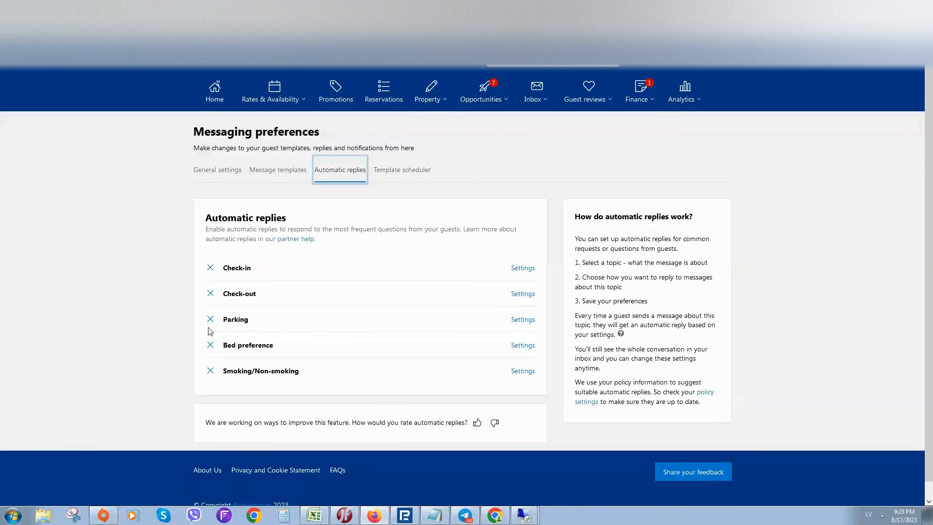
mouse_move(426, 377)
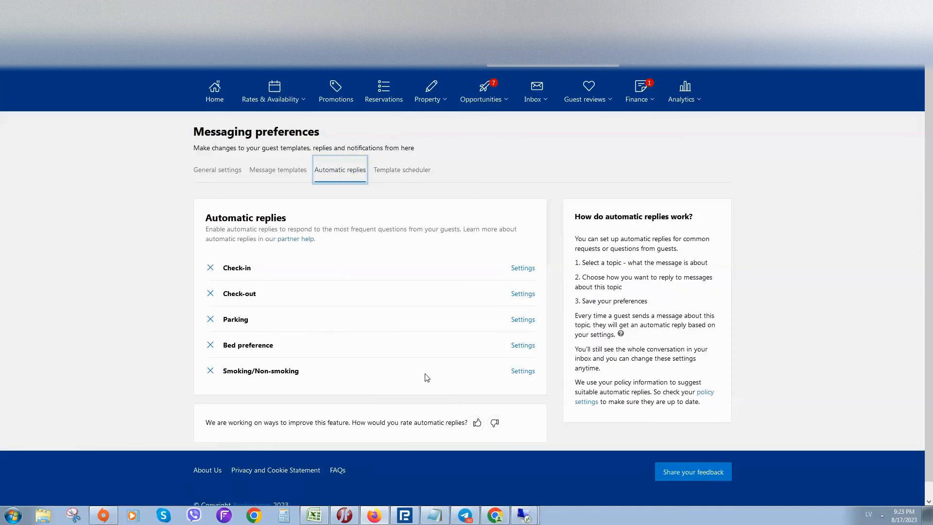
mouse_move(528, 331)
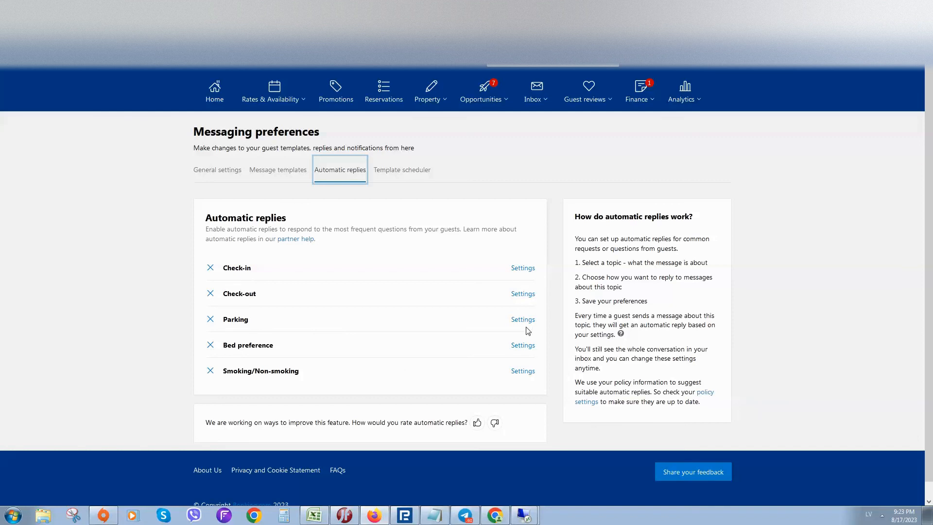
mouse_move(544, 281)
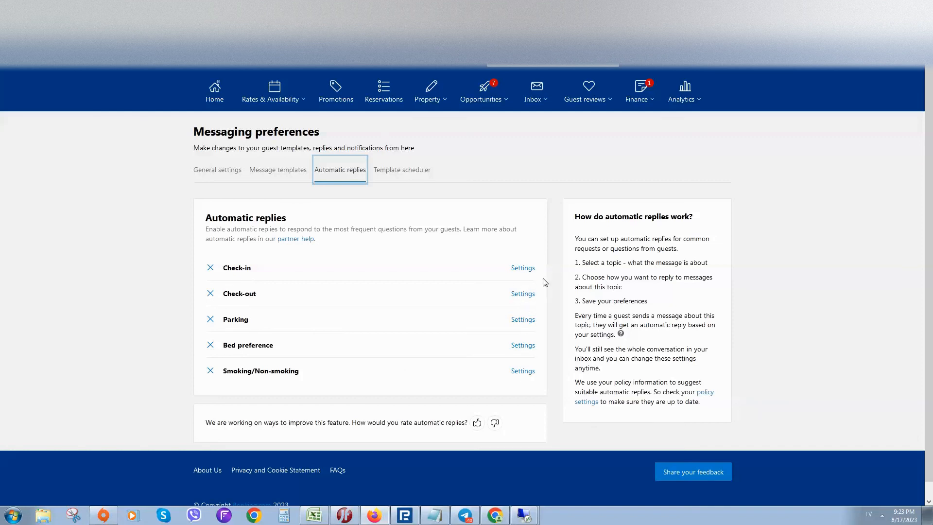
click(277, 169)
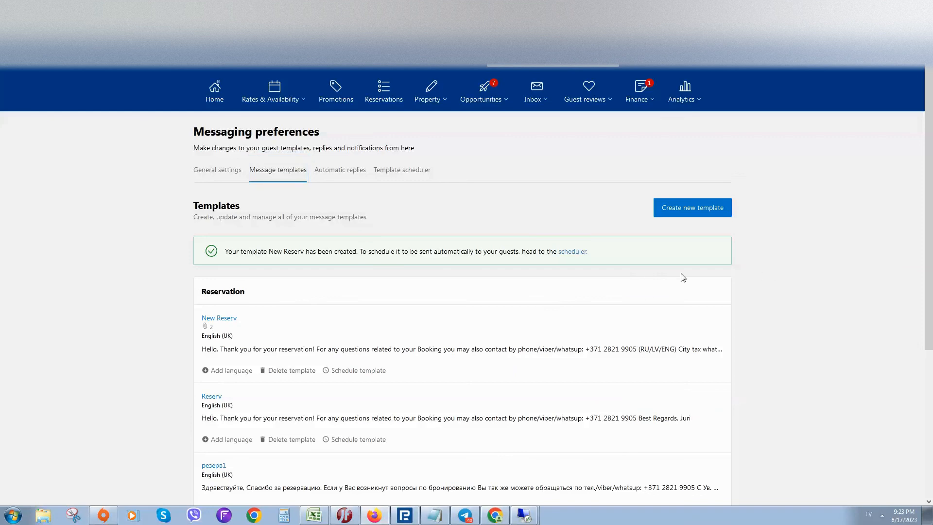
mouse_move(548, 355)
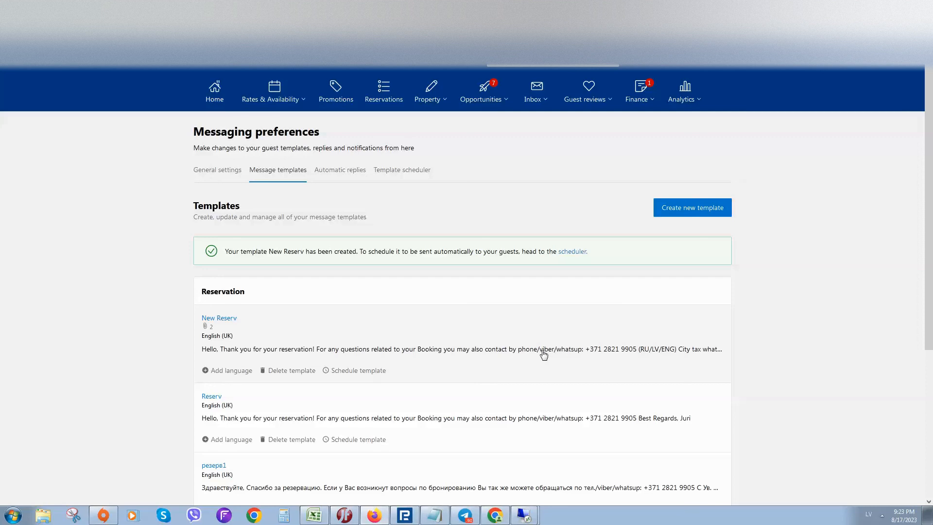
mouse_move(590, 354)
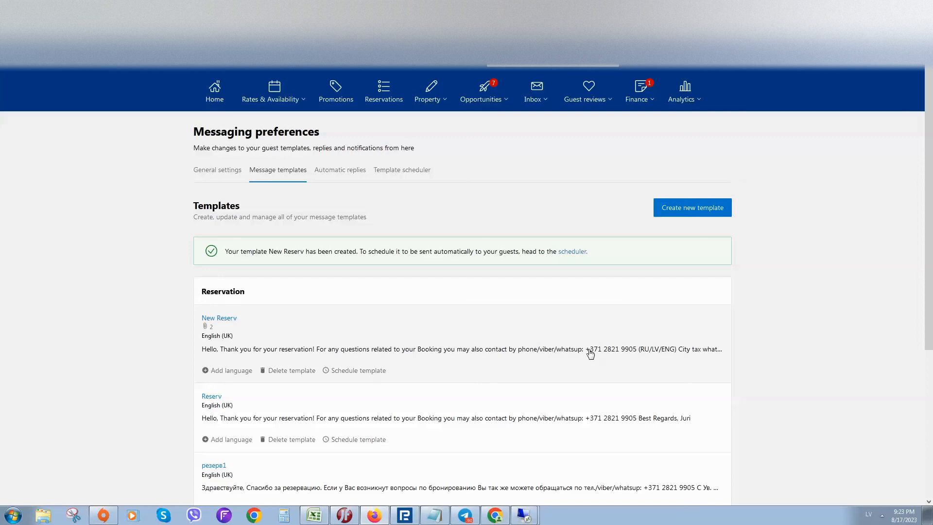
mouse_move(582, 367)
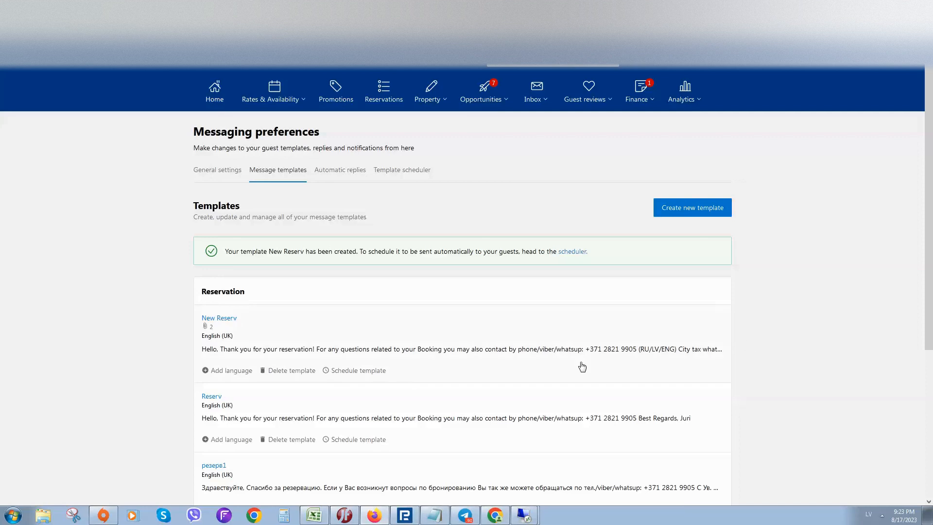
mouse_move(547, 368)
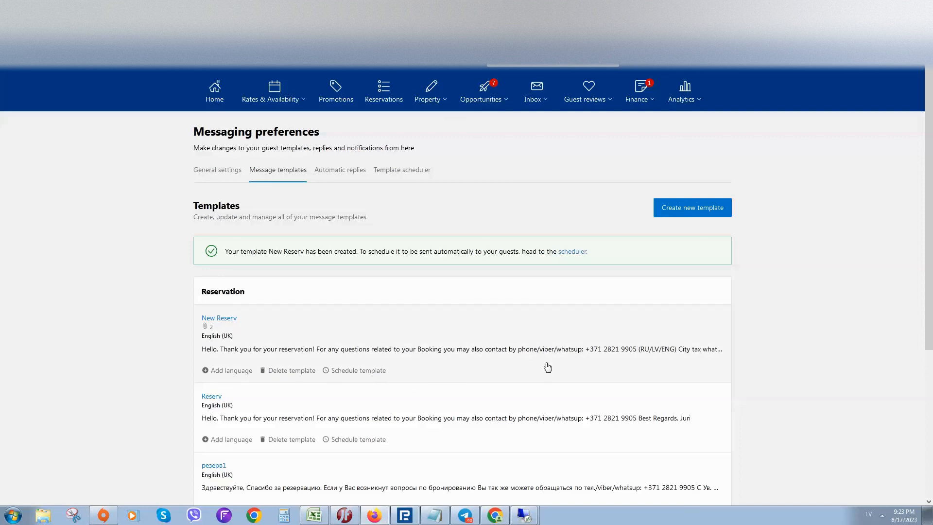
mouse_move(462, 171)
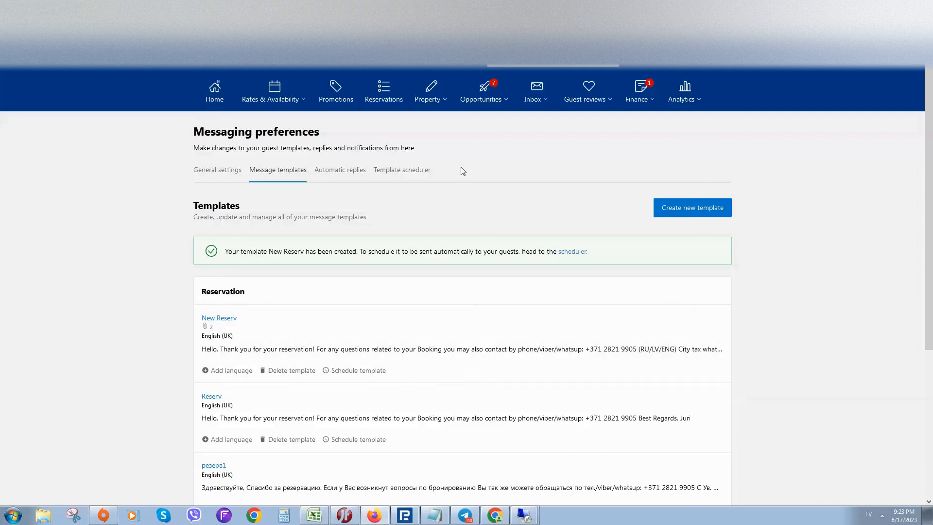
mouse_move(771, 273)
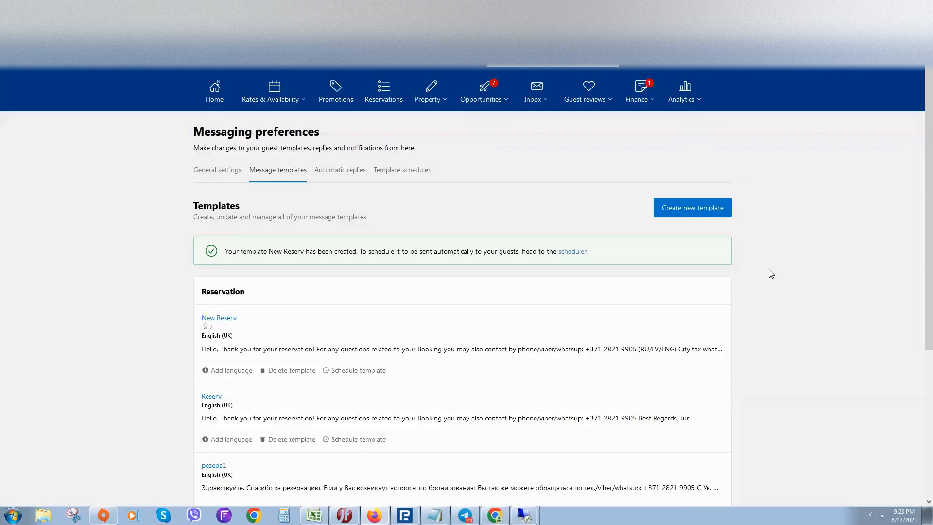
mouse_move(827, 391)
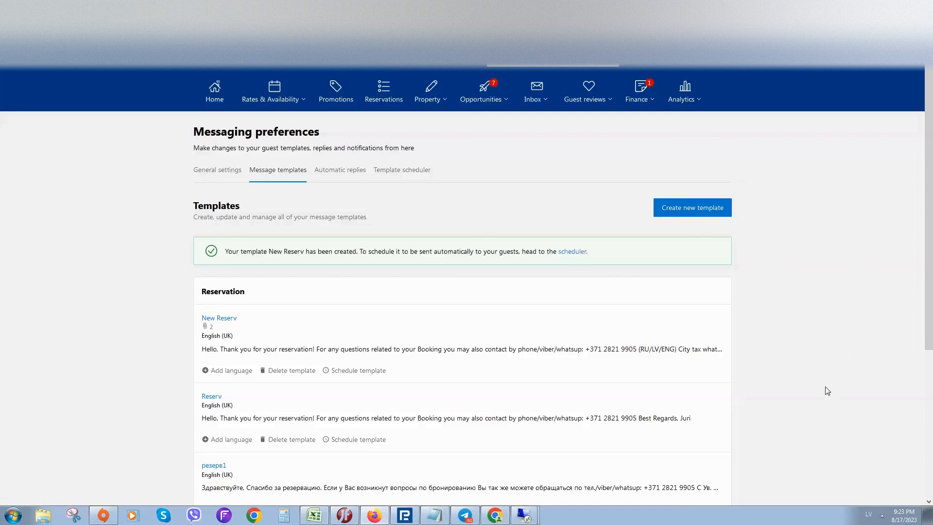
mouse_move(786, 466)
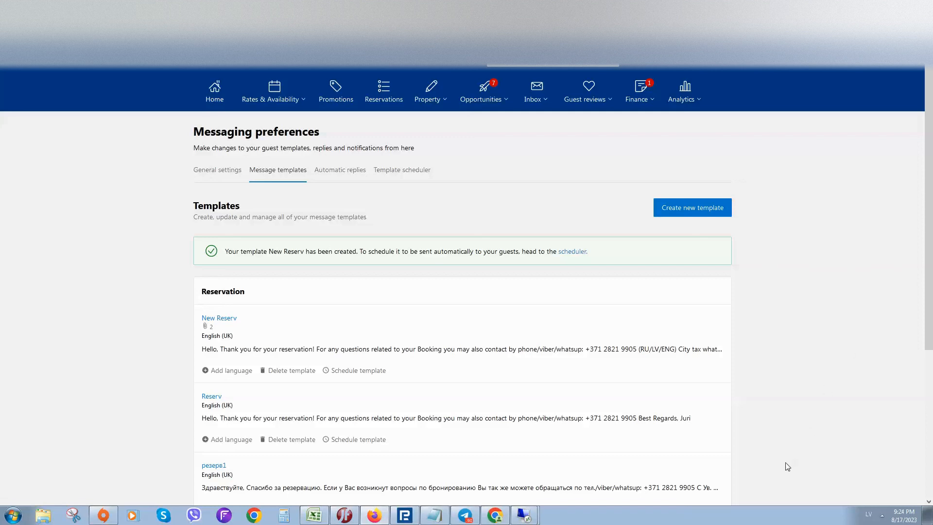
mouse_move(864, 478)
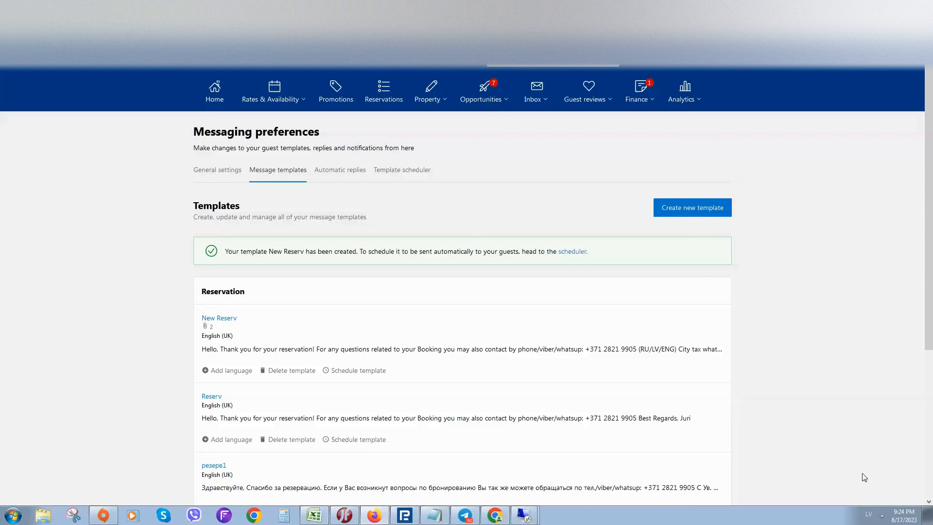